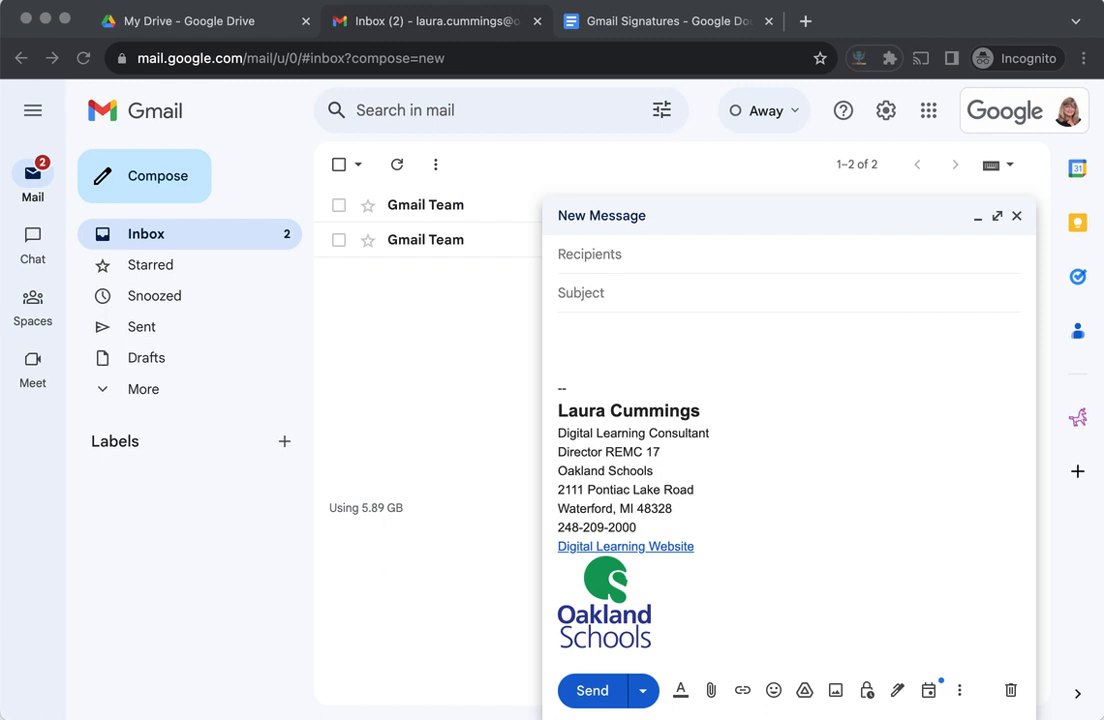
{"action": "mouse_move", "coordinate": [678, 436]}
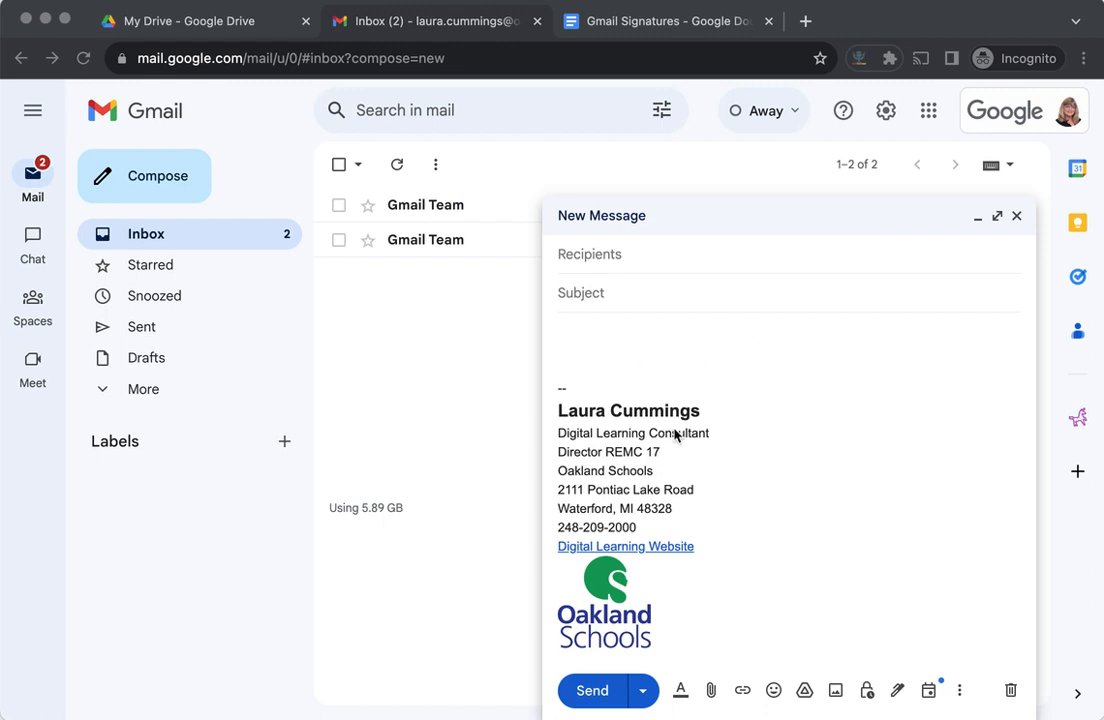
{"action": "mouse_move", "coordinate": [778, 588]}
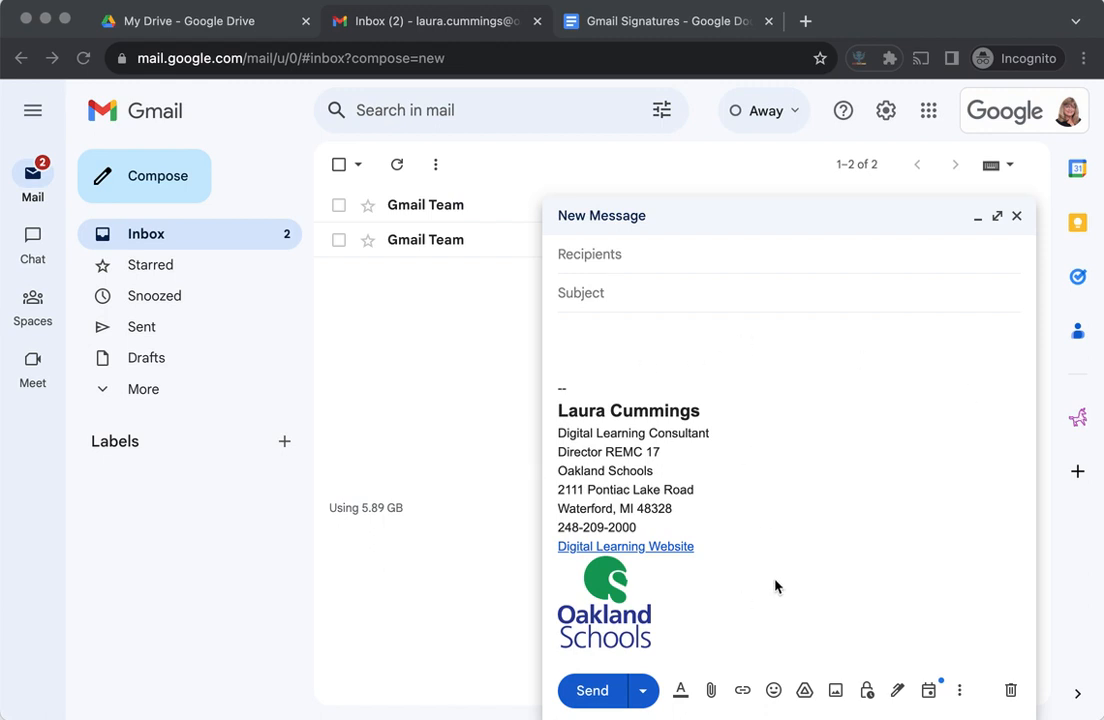
{"action": "mouse_move", "coordinate": [610, 612]}
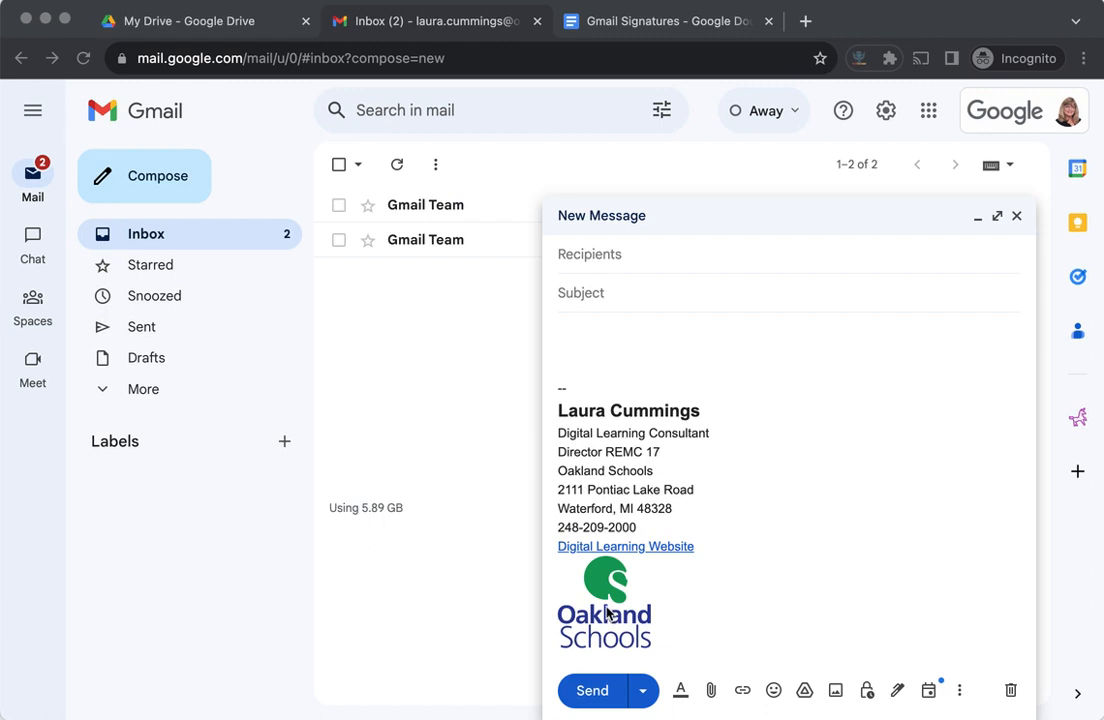
{"action": "mouse_move", "coordinate": [548, 432]}
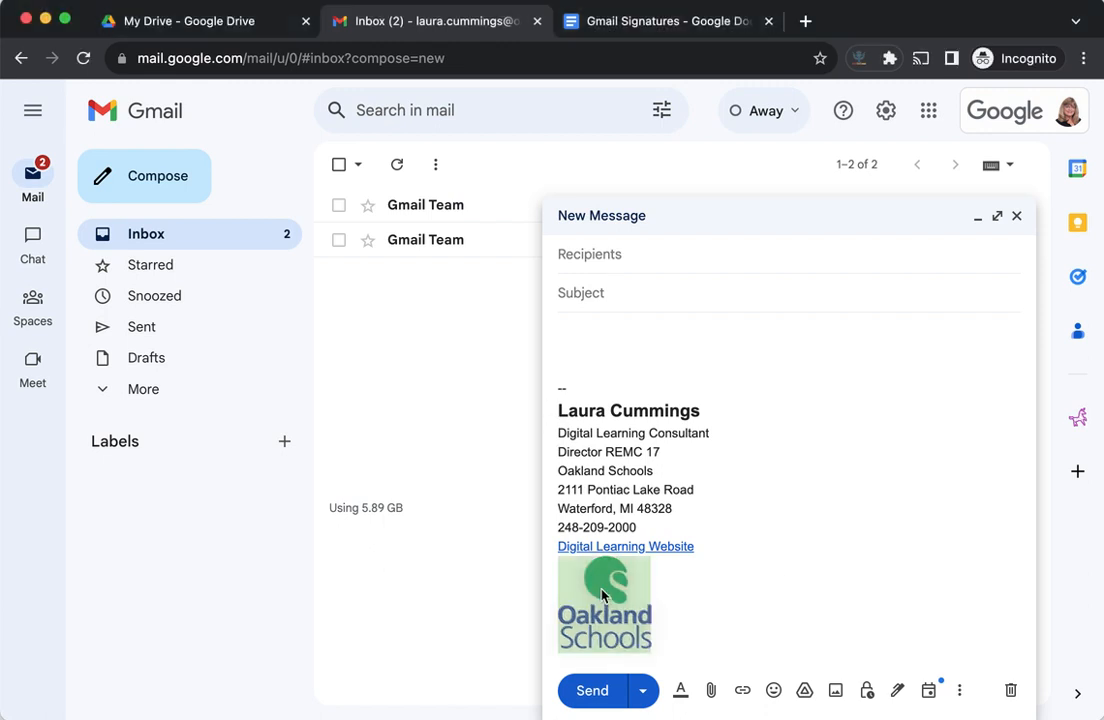
{"action": "mouse_move", "coordinate": [552, 510]}
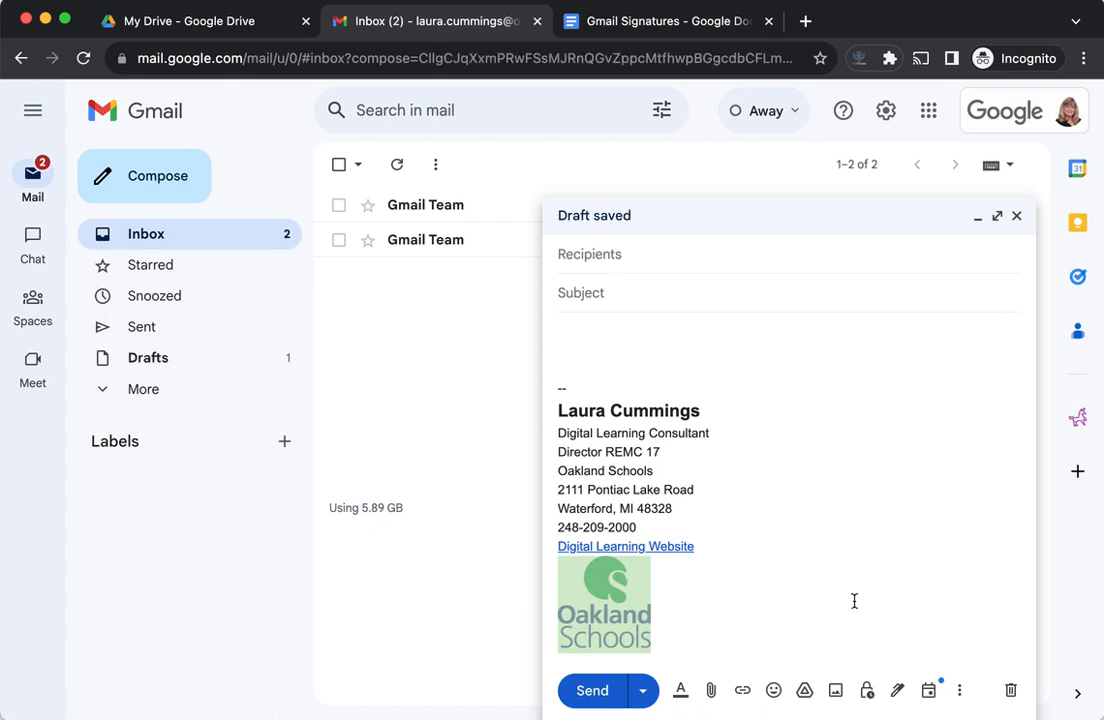
{"action": "mouse_move", "coordinate": [704, 598]}
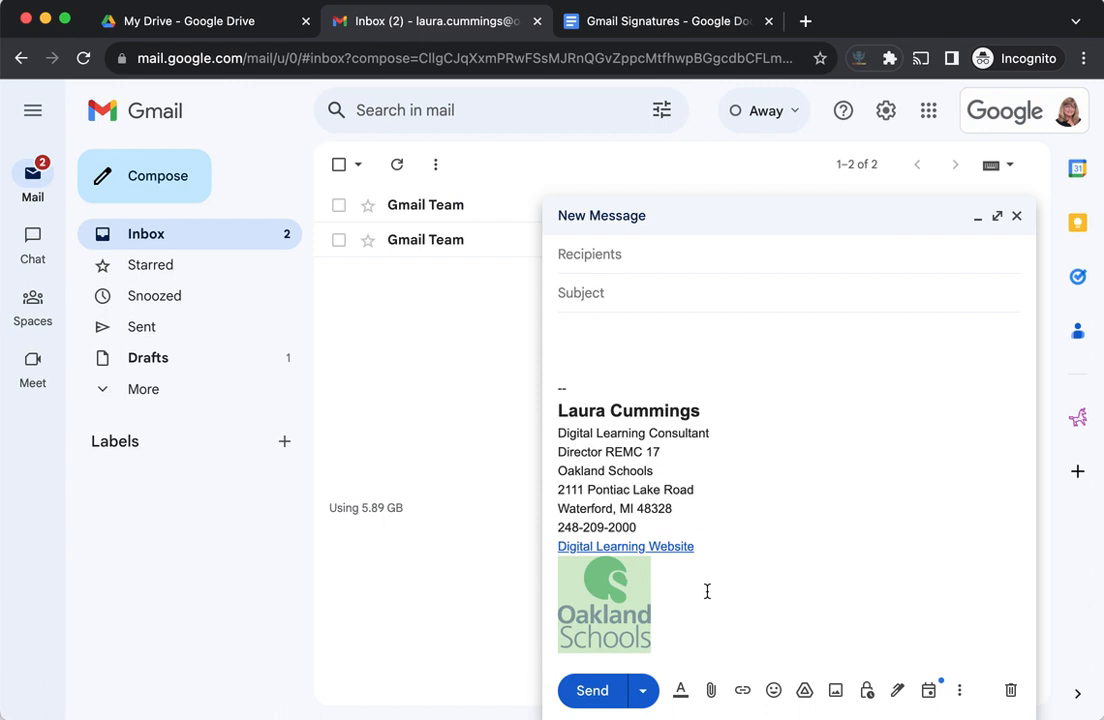
{"action": "mouse_move", "coordinate": [740, 276]}
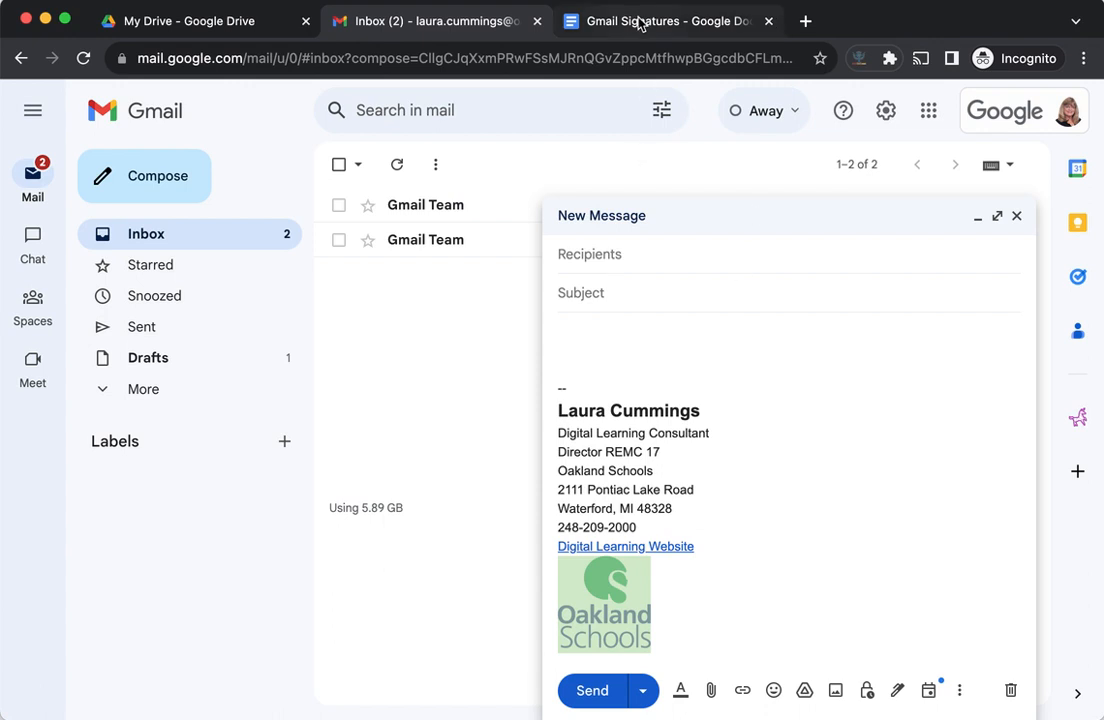
- Switch to the 'Gmail Signatures' Google Doc and set the insertion point in its empty body
{"action": "left_click", "coordinate": [664, 20]}
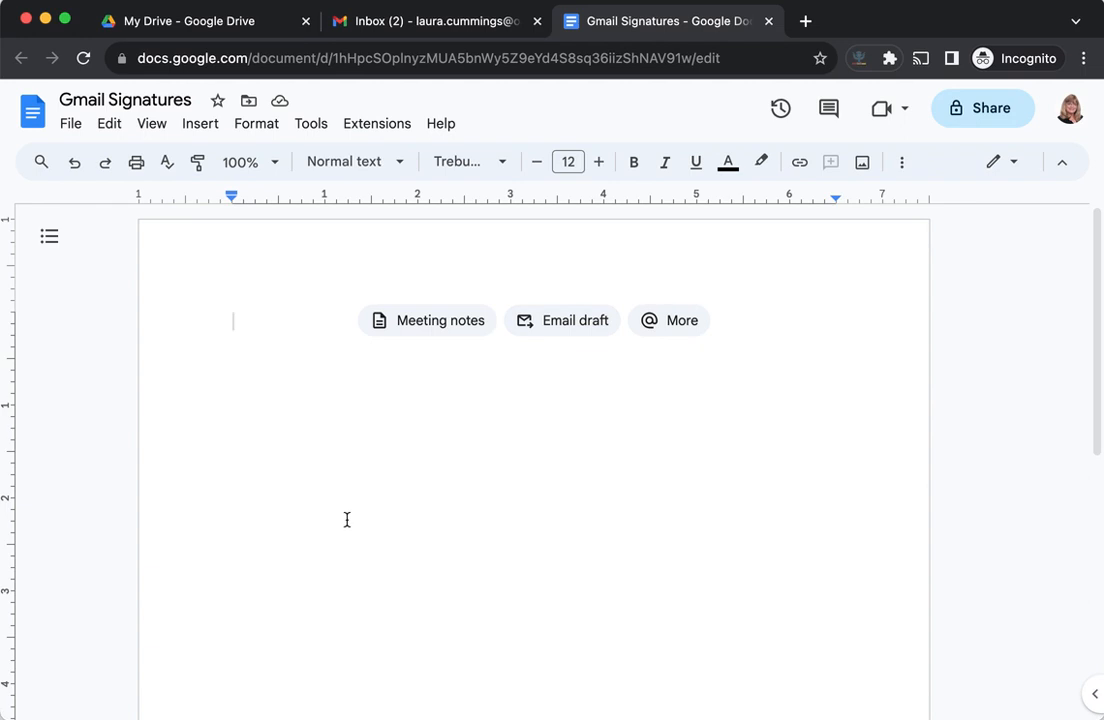
{"action": "left_click", "coordinate": [124, 100]}
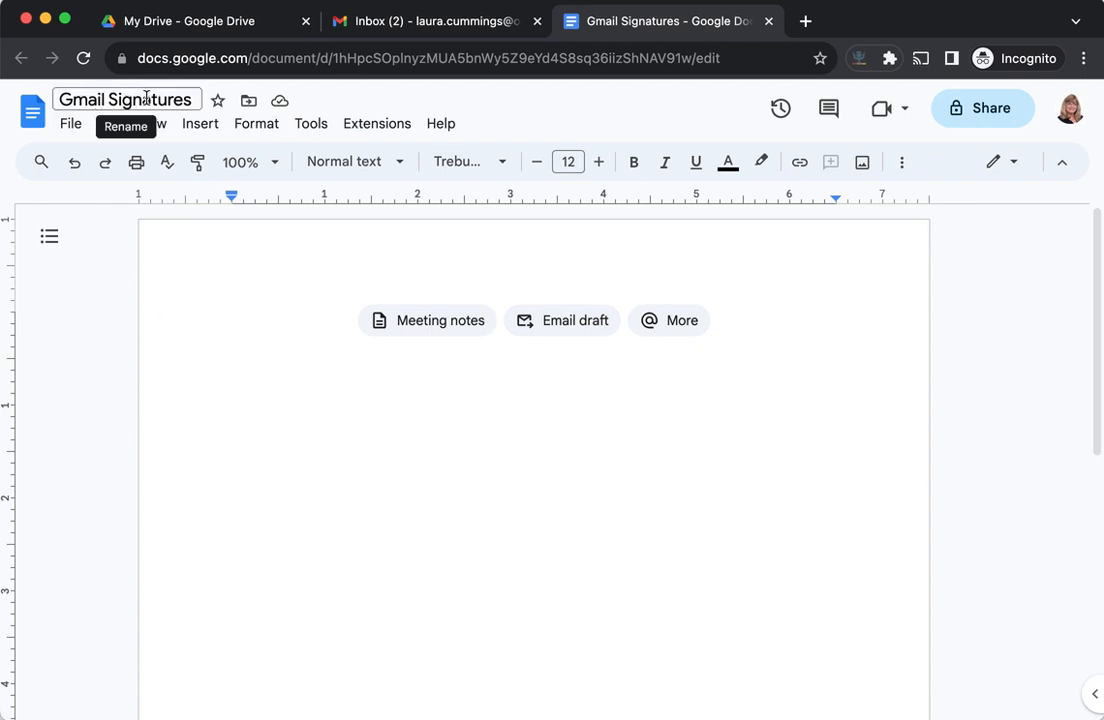
{"action": "left_click", "coordinate": [232, 396]}
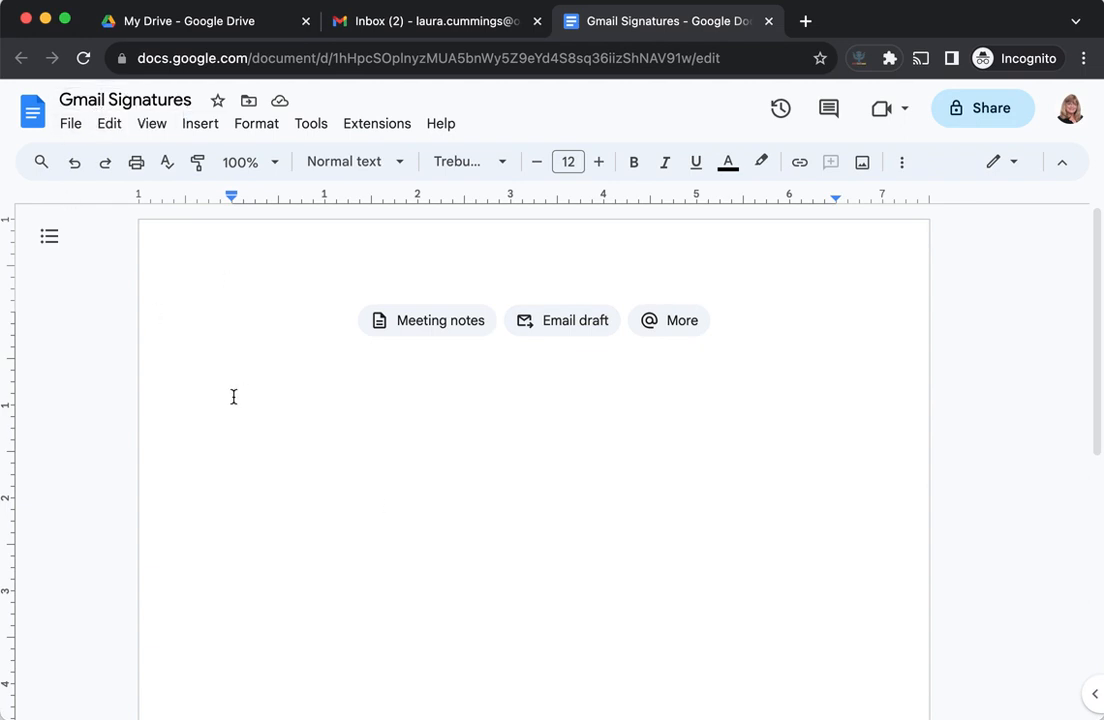
{"action": "left_click", "coordinate": [232, 320]}
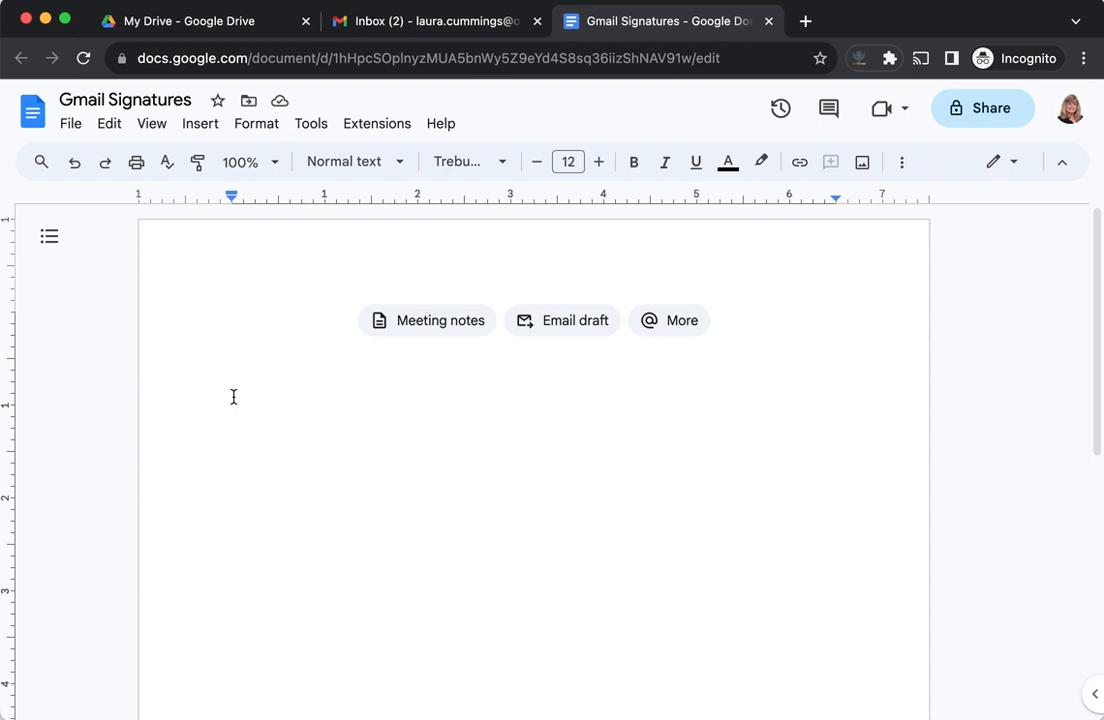
{"action": "mouse_move", "coordinate": [306, 388]}
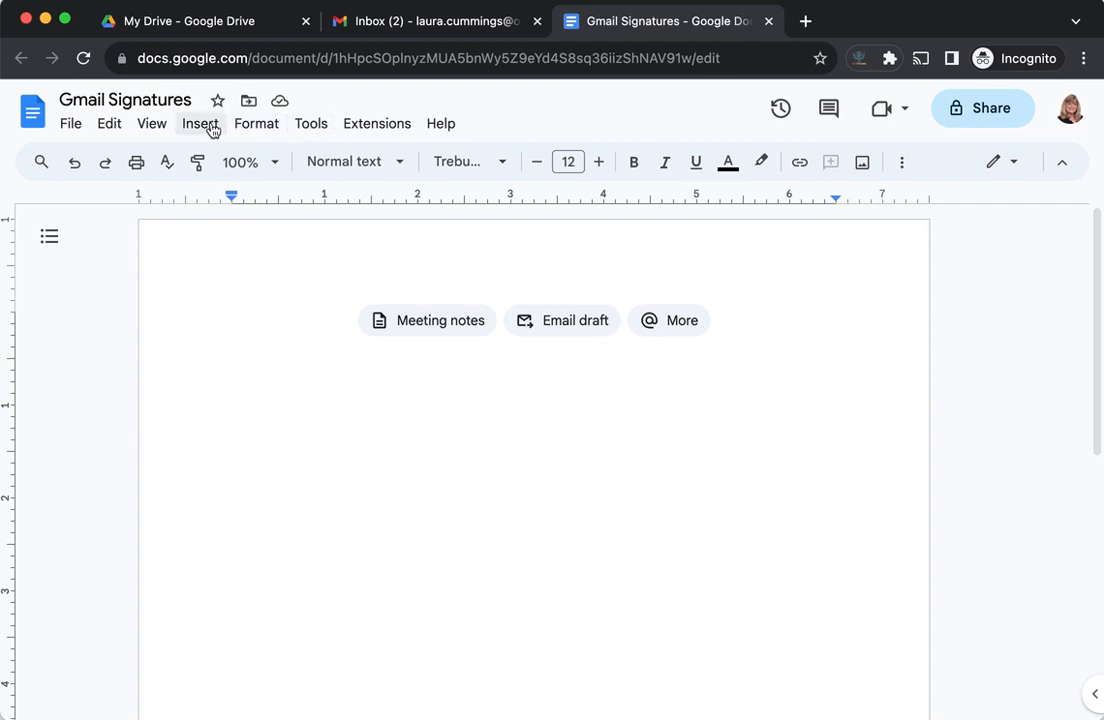
- Insert a one-row, two-column table and move into its left cell for the logo
{"action": "left_click", "coordinate": [200, 124]}
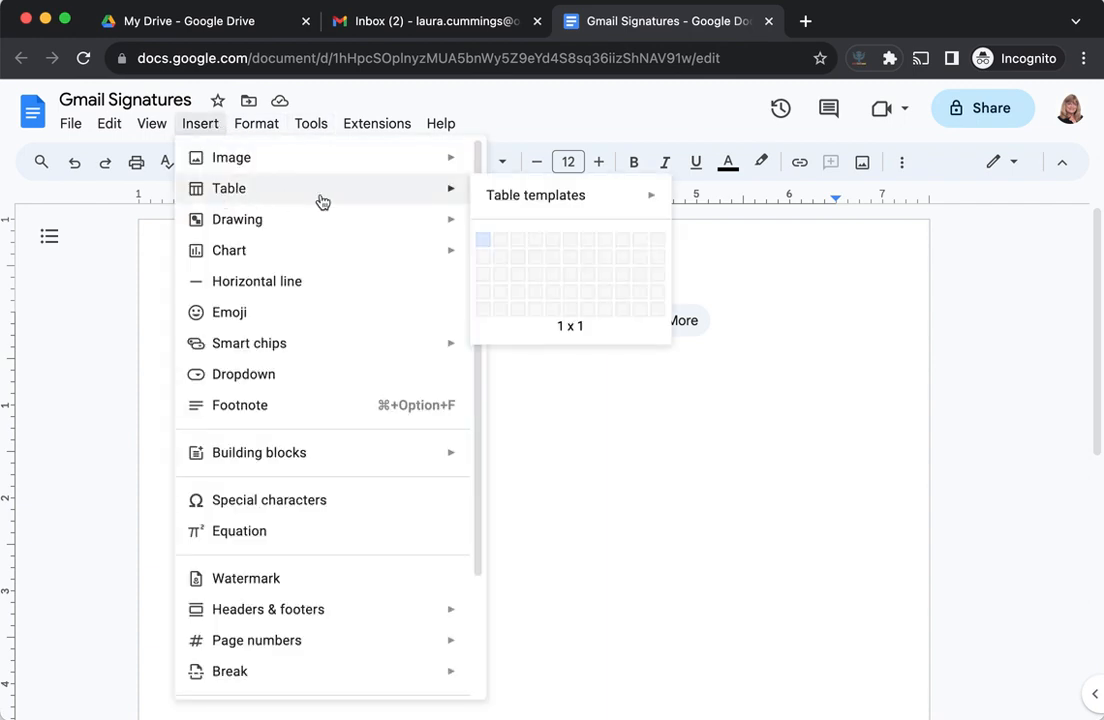
{"action": "mouse_move", "coordinate": [504, 248]}
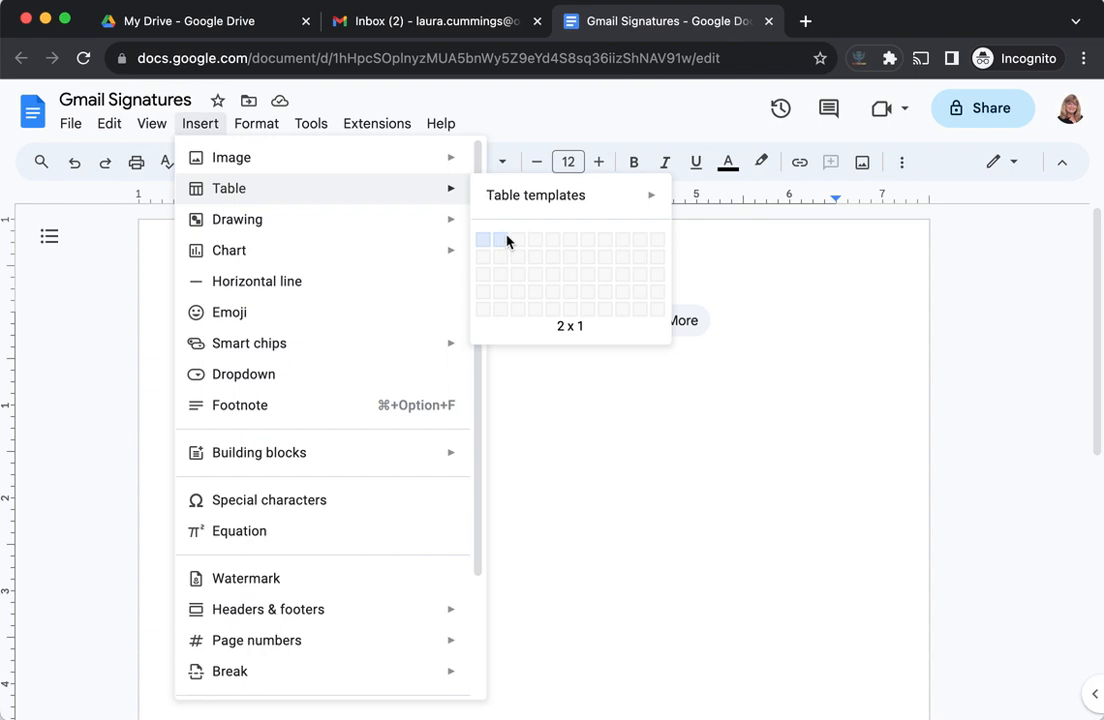
{"action": "mouse_move", "coordinate": [500, 268]}
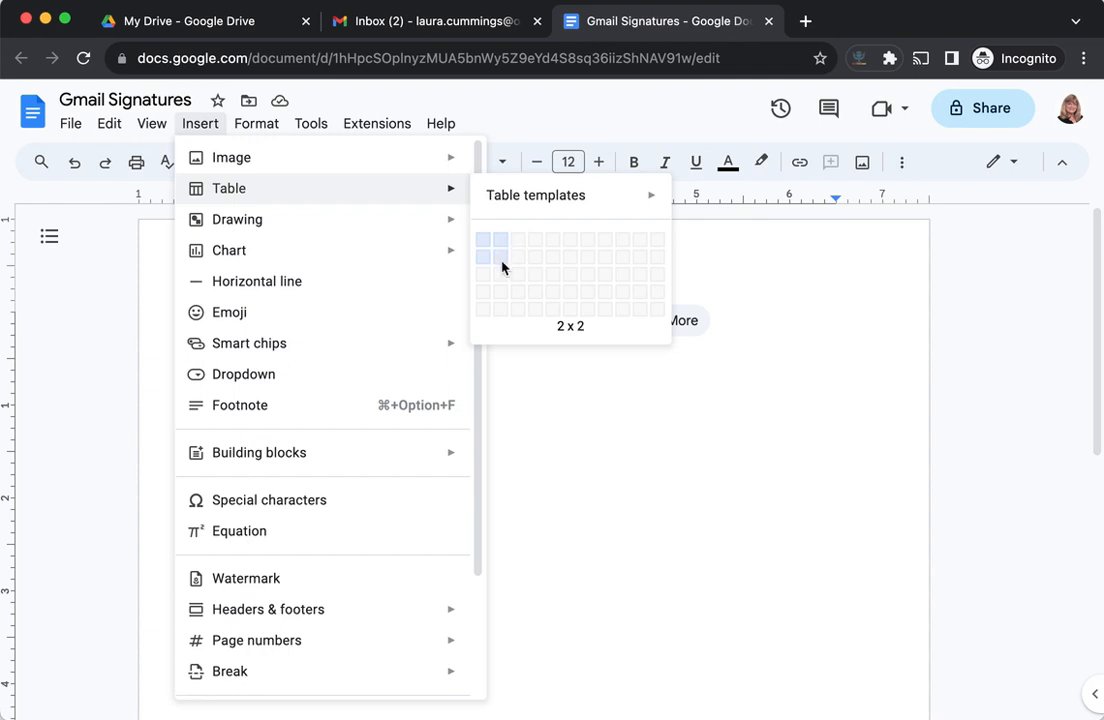
{"action": "mouse_move", "coordinate": [500, 240]}
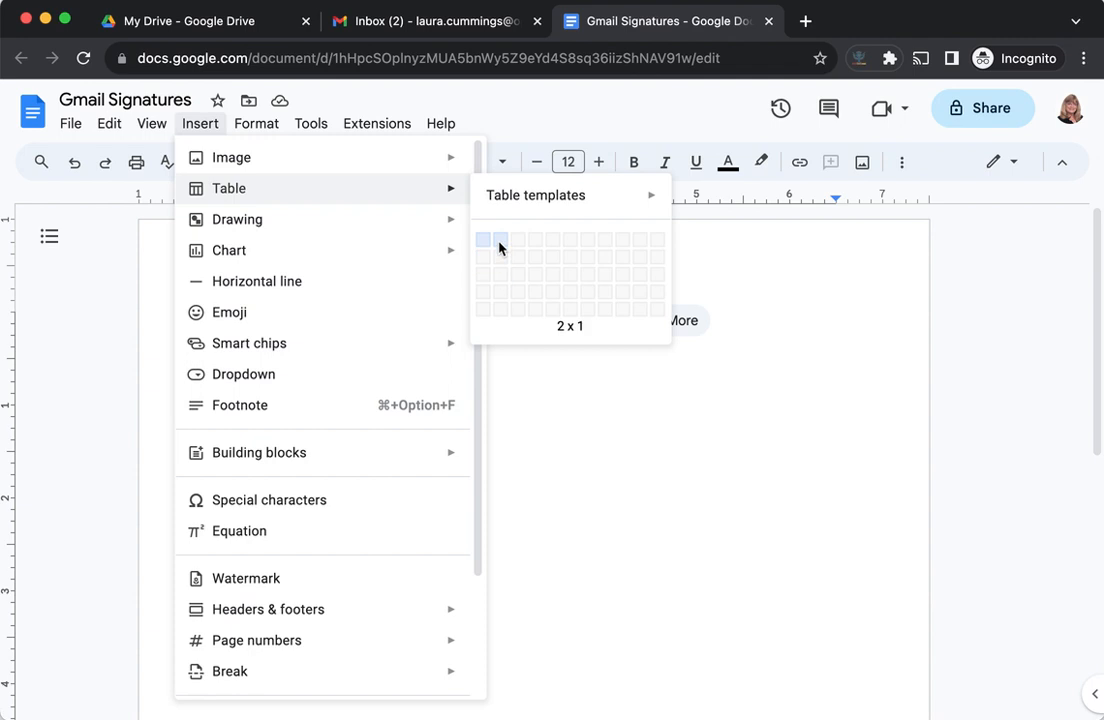
{"action": "left_click", "coordinate": [500, 240]}
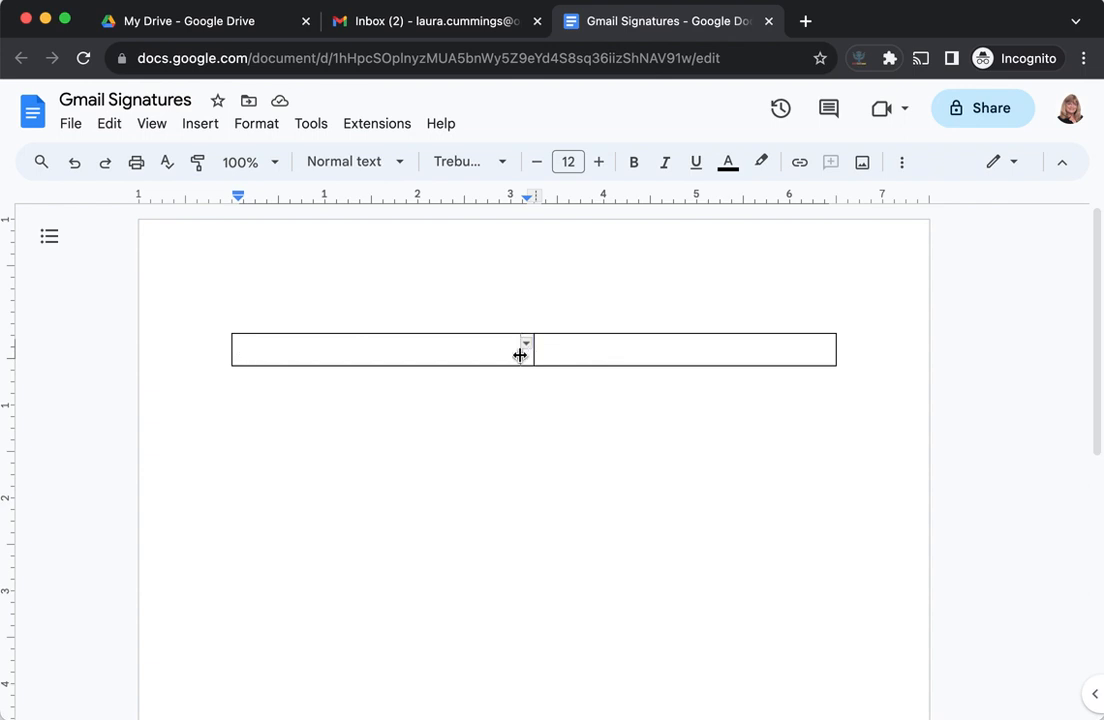
{"action": "mouse_move", "coordinate": [436, 356]}
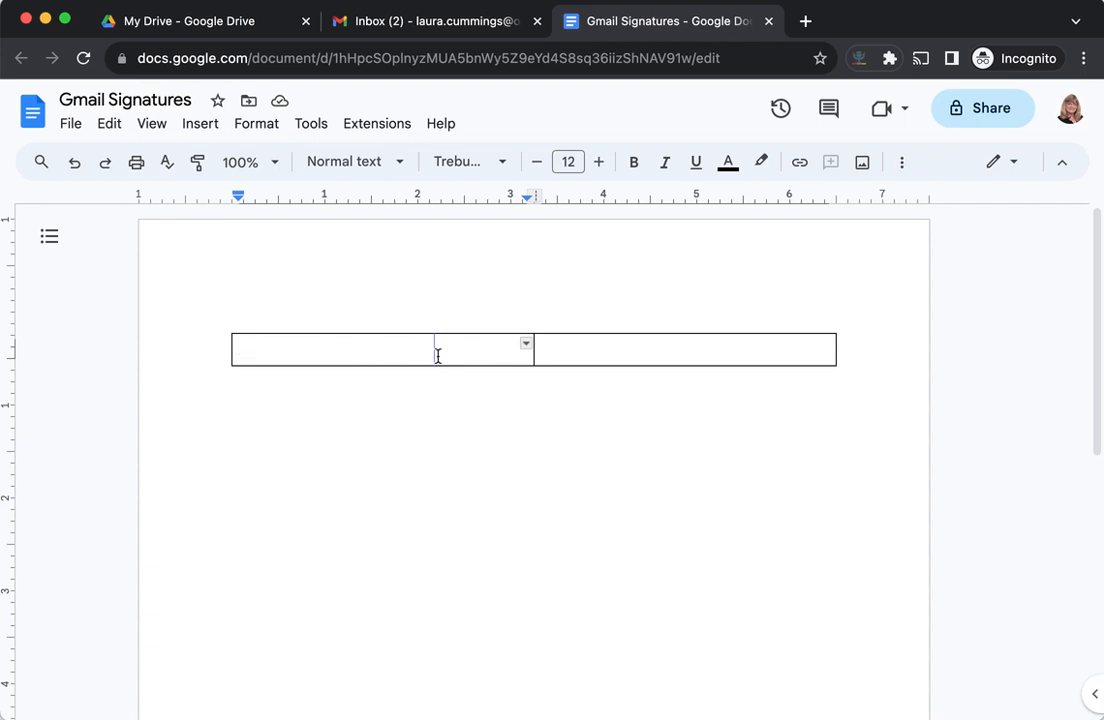
{"action": "left_click", "coordinate": [332, 348]}
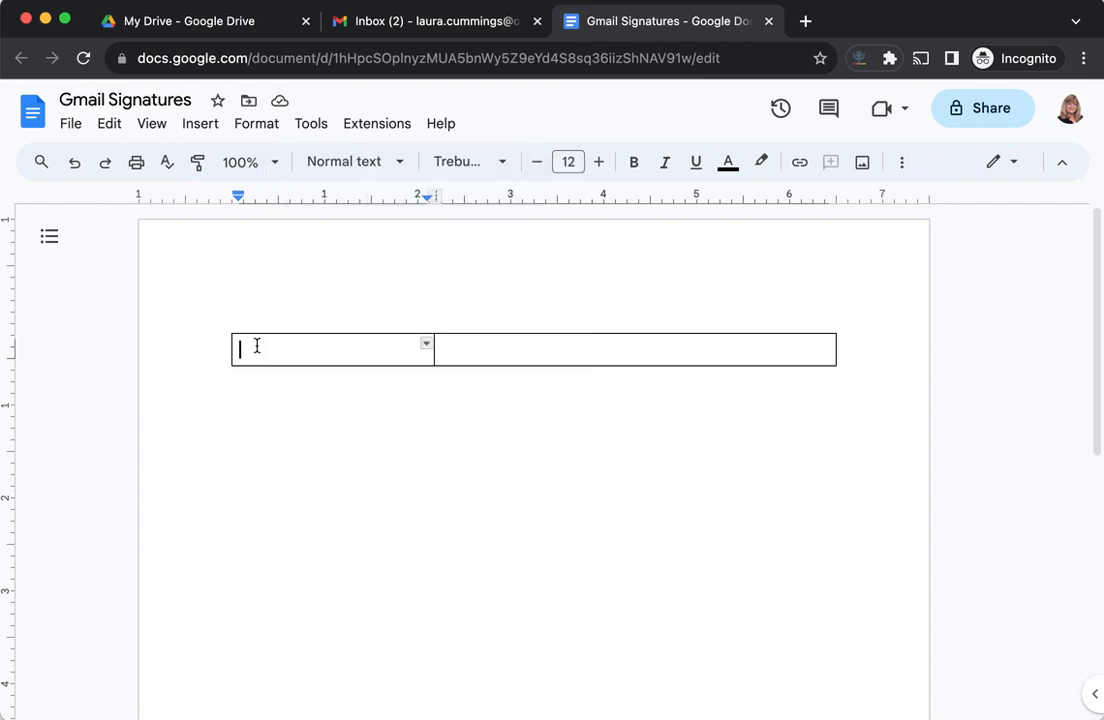
- Upload the 'remc 17 logo' image from the computer into the left cell, then move to the right cell
{"action": "left_click", "coordinate": [200, 124]}
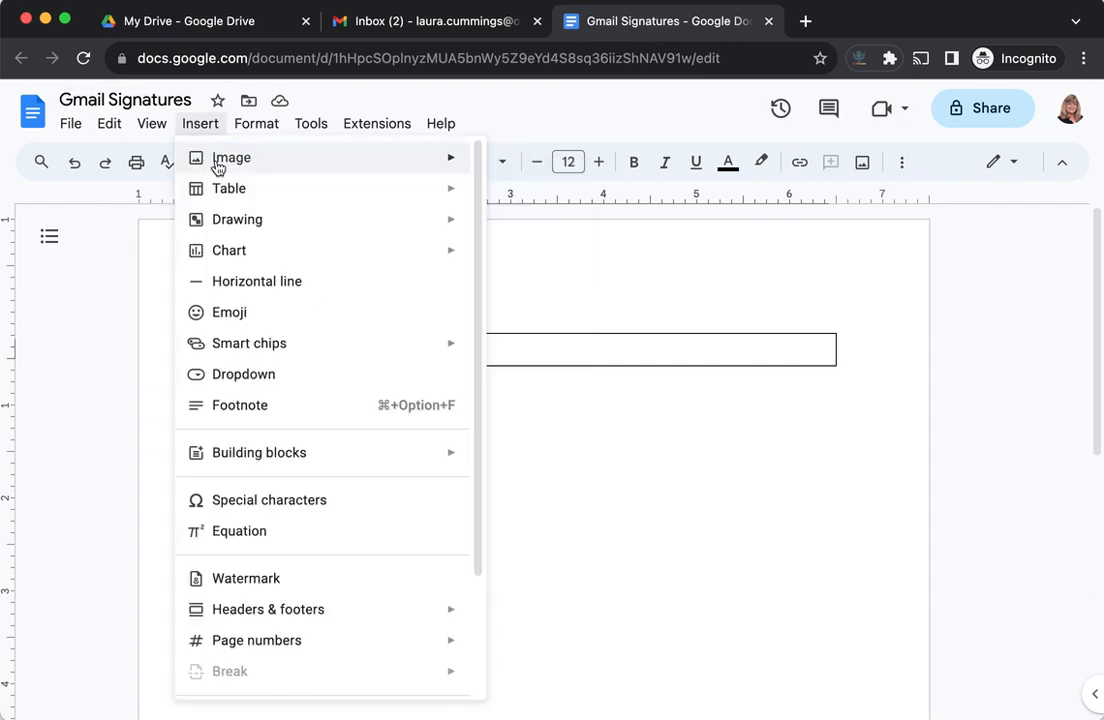
{"action": "left_click", "coordinate": [232, 156]}
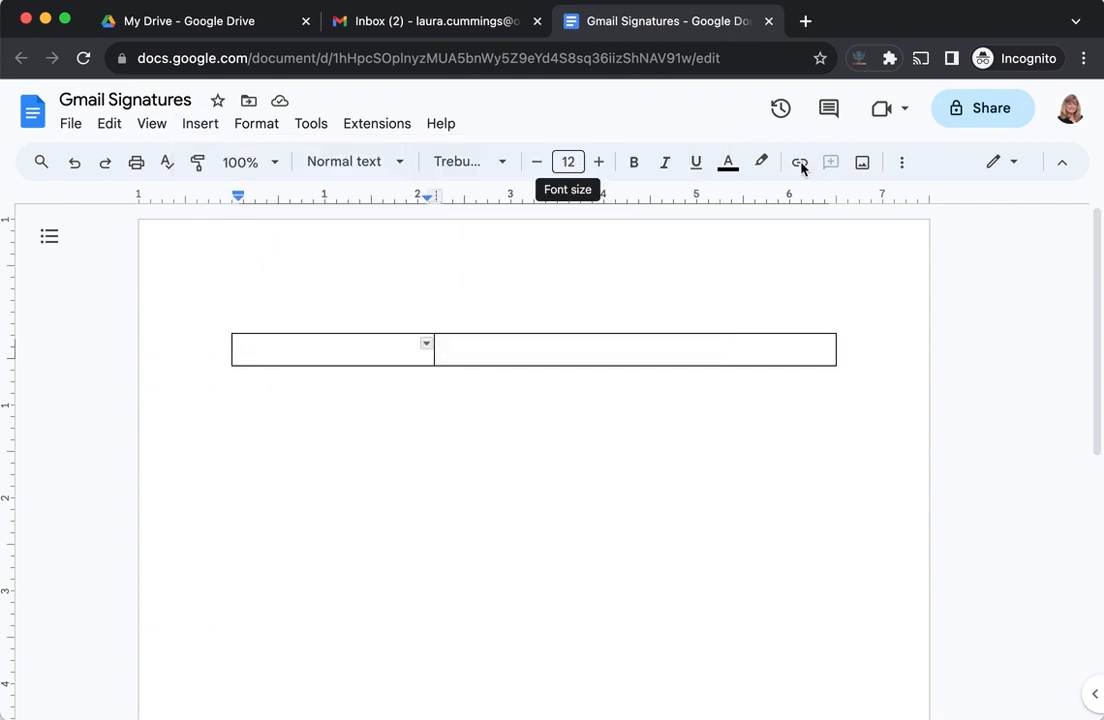
{"action": "left_click", "coordinate": [860, 160]}
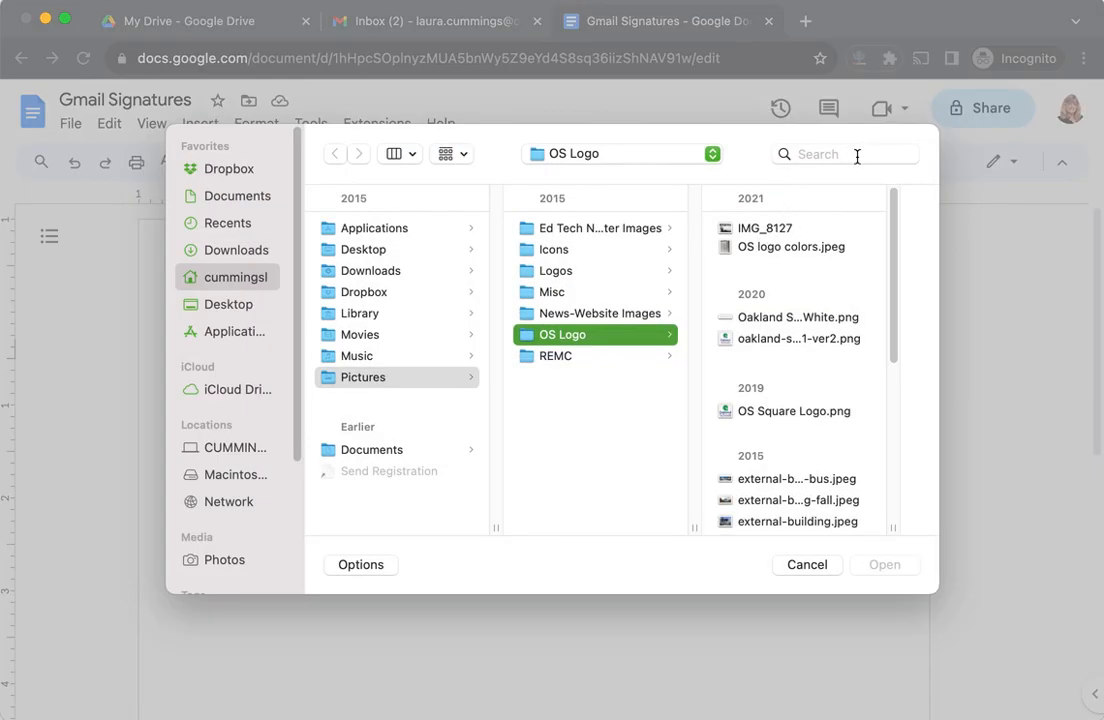
{"action": "left_click", "coordinate": [844, 154]}
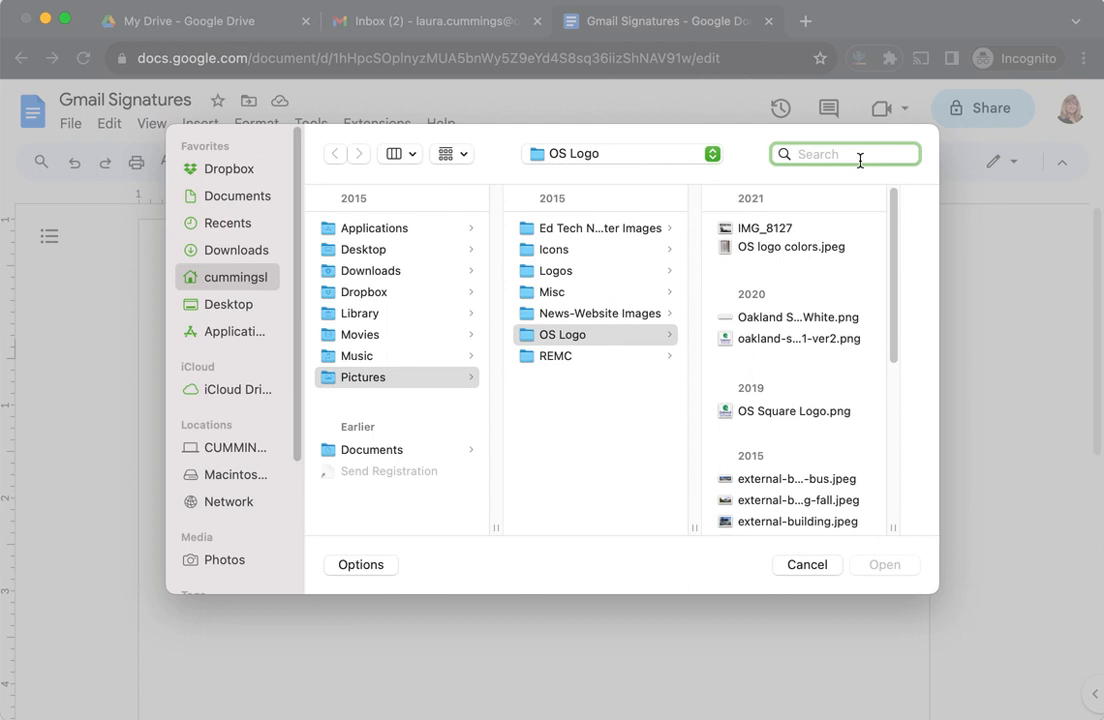
{"action": "type", "text": "remc"}
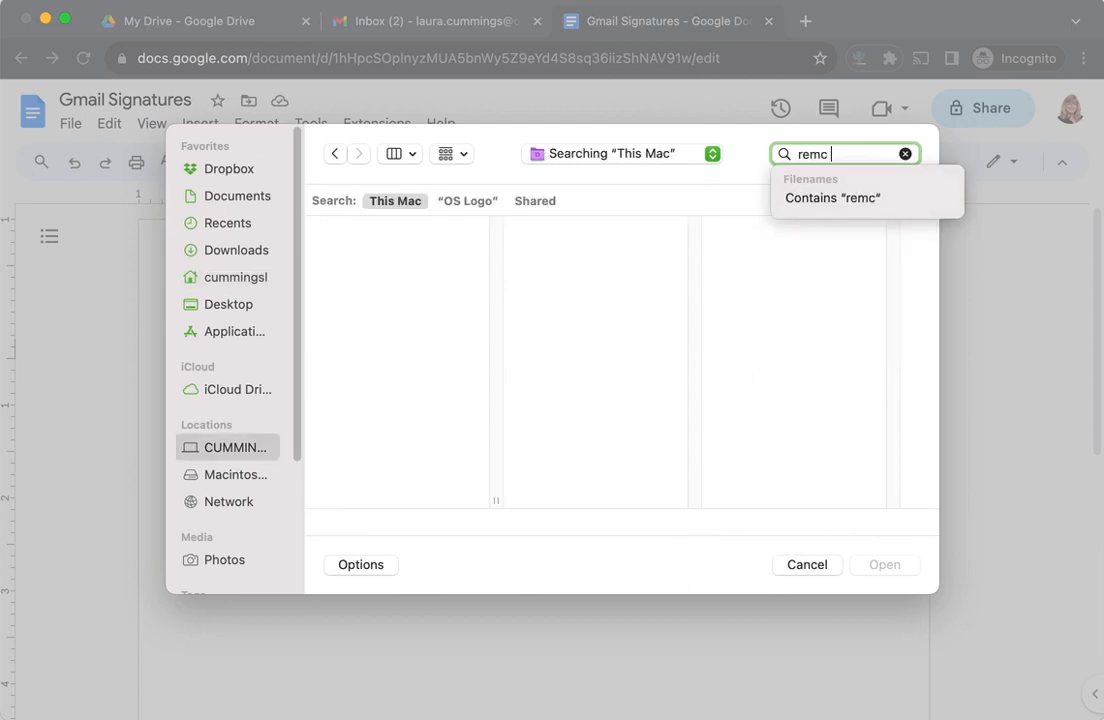
{"action": "type", "text": "17 logo"}
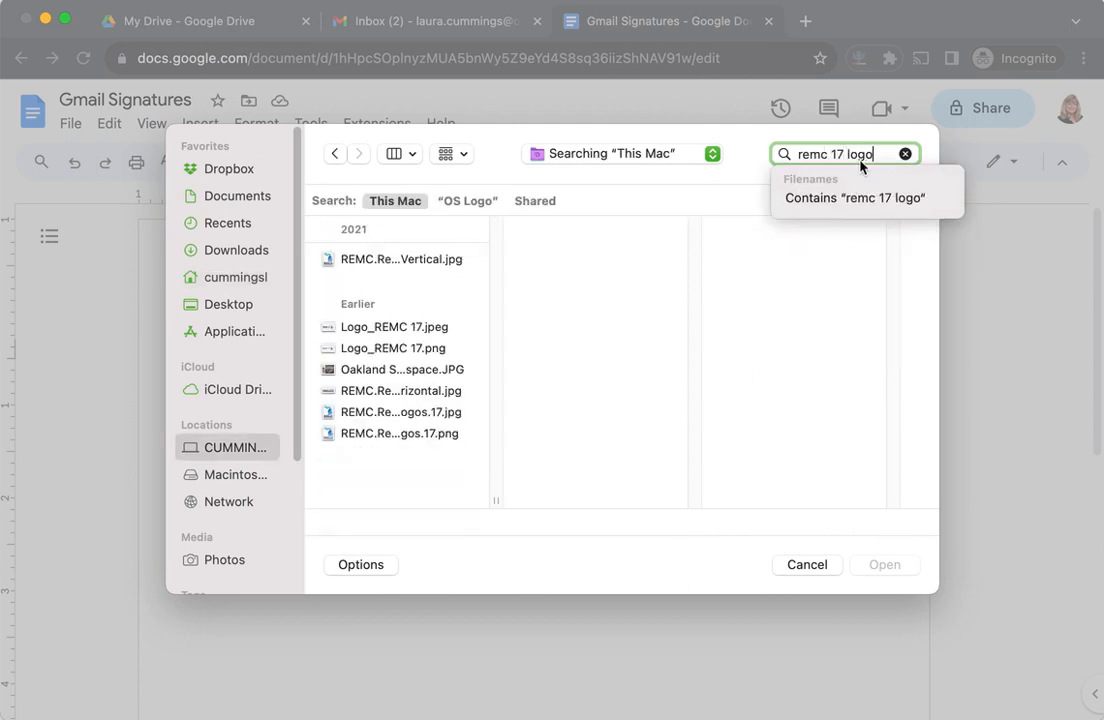
{"action": "left_click", "coordinate": [400, 260]}
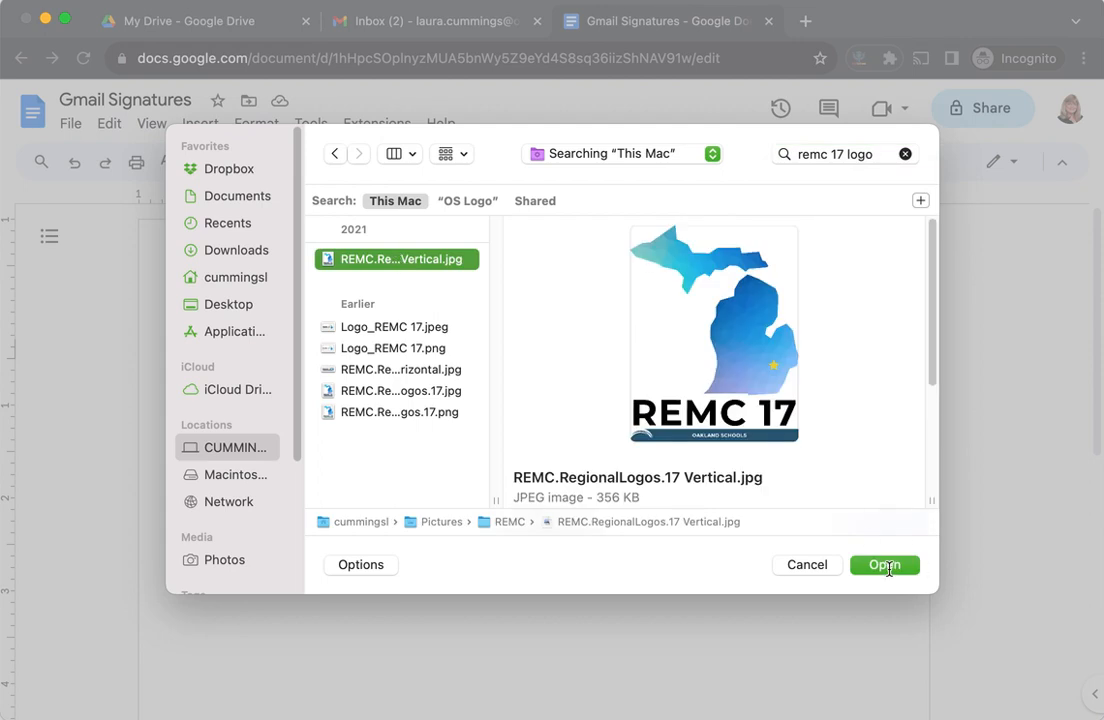
{"action": "left_click", "coordinate": [884, 564]}
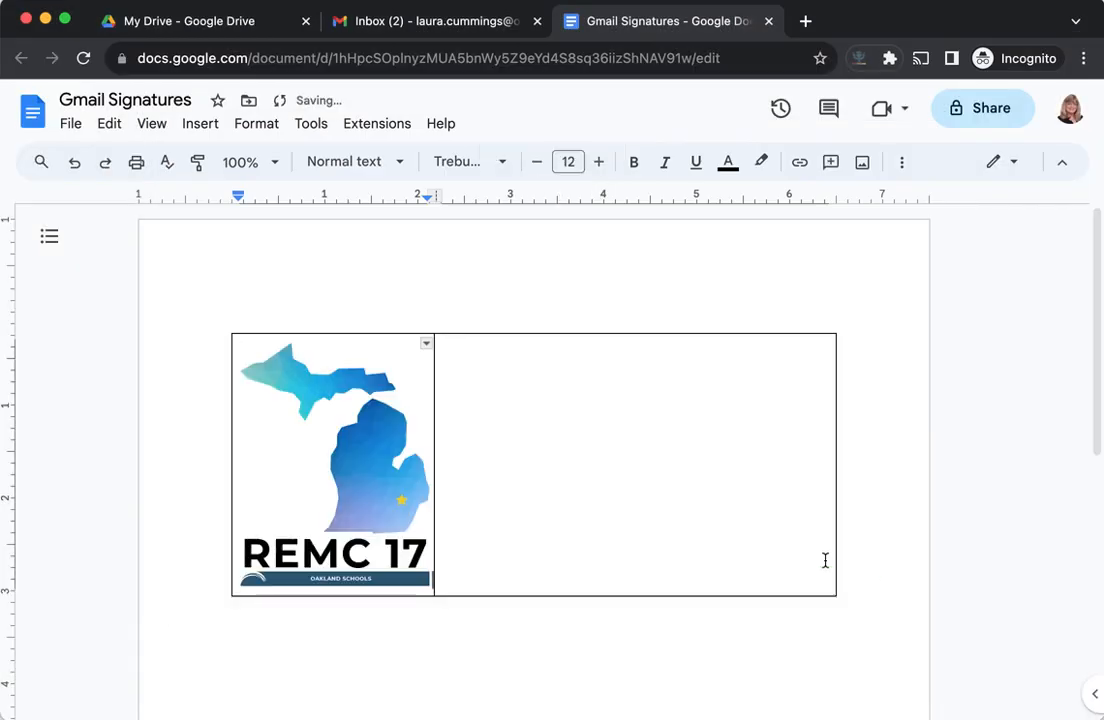
- Shrink the logo by its corner handles so the contact text sits neatly beside it
{"action": "left_click", "coordinate": [332, 464]}
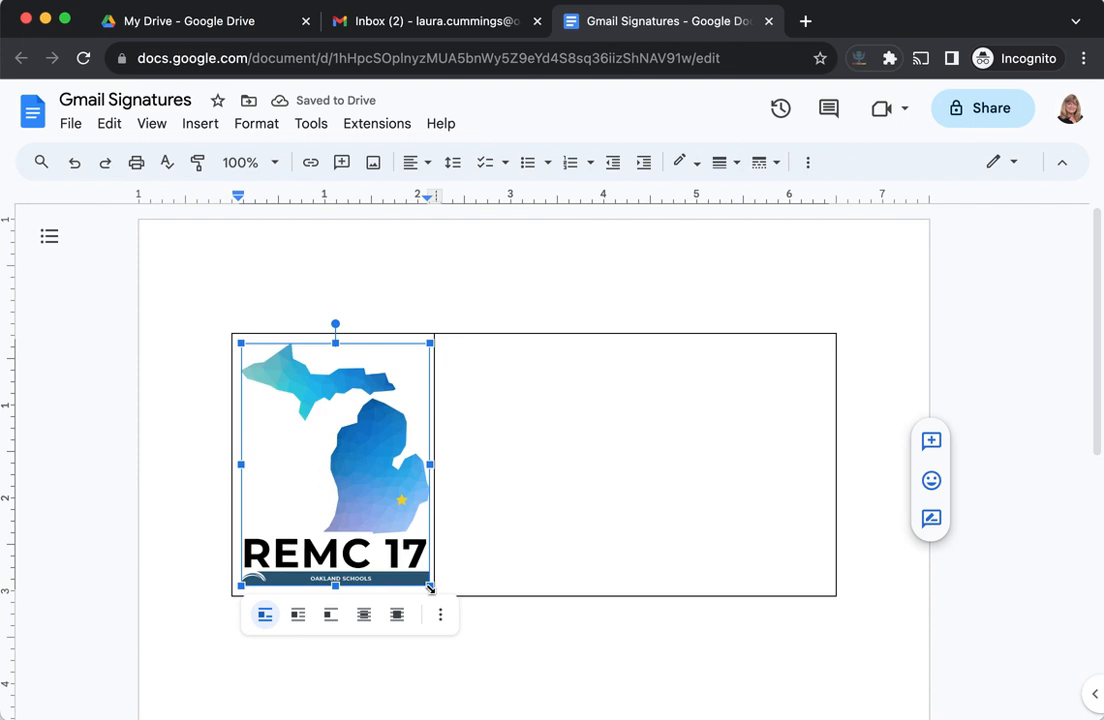
{"action": "left_click_drag", "start_coordinate": [430, 588], "coordinate": [394, 528]}
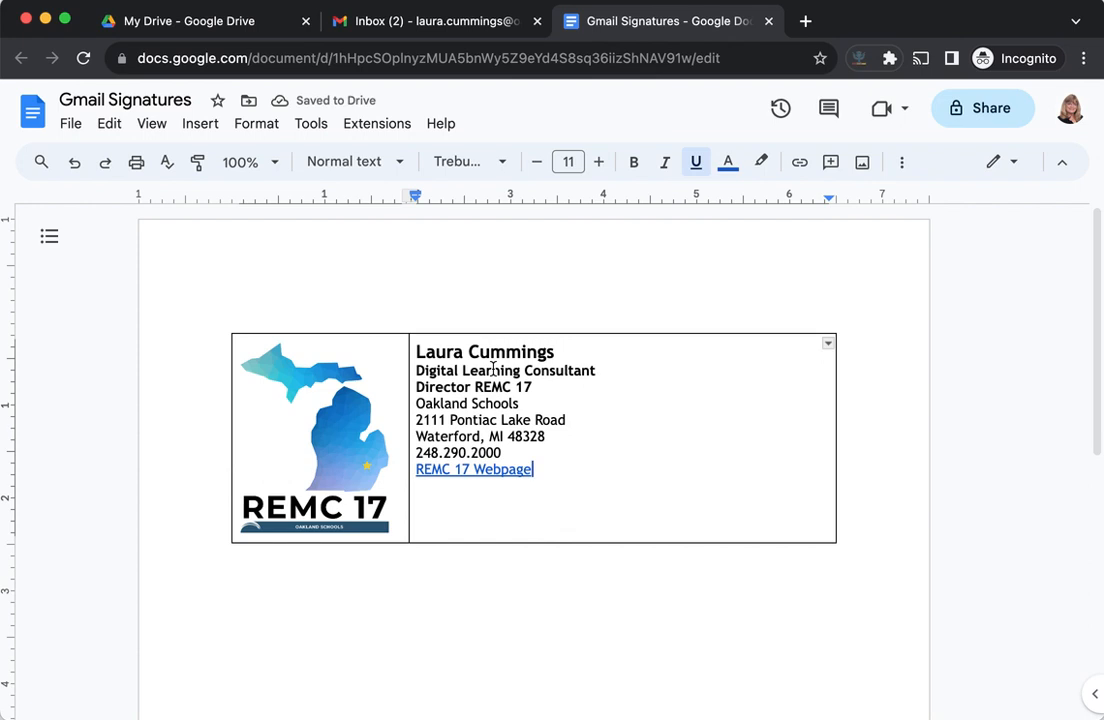
{"action": "left_click", "coordinate": [316, 436]}
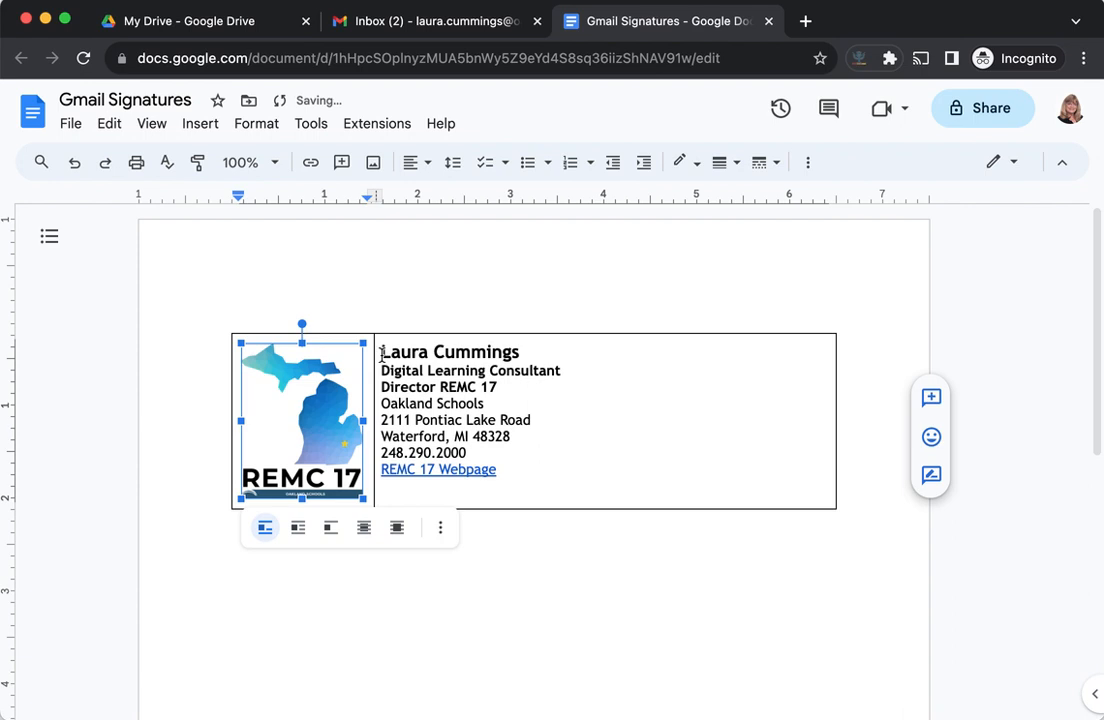
{"action": "left_click", "coordinate": [384, 372]}
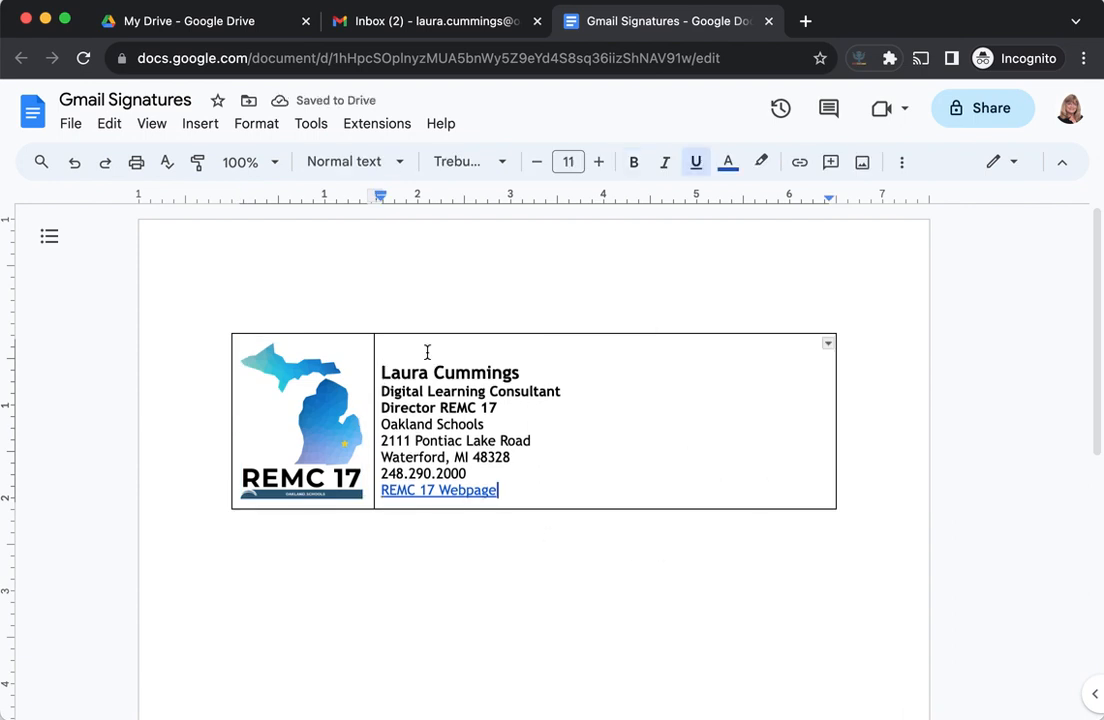
{"action": "left_click", "coordinate": [568, 160]}
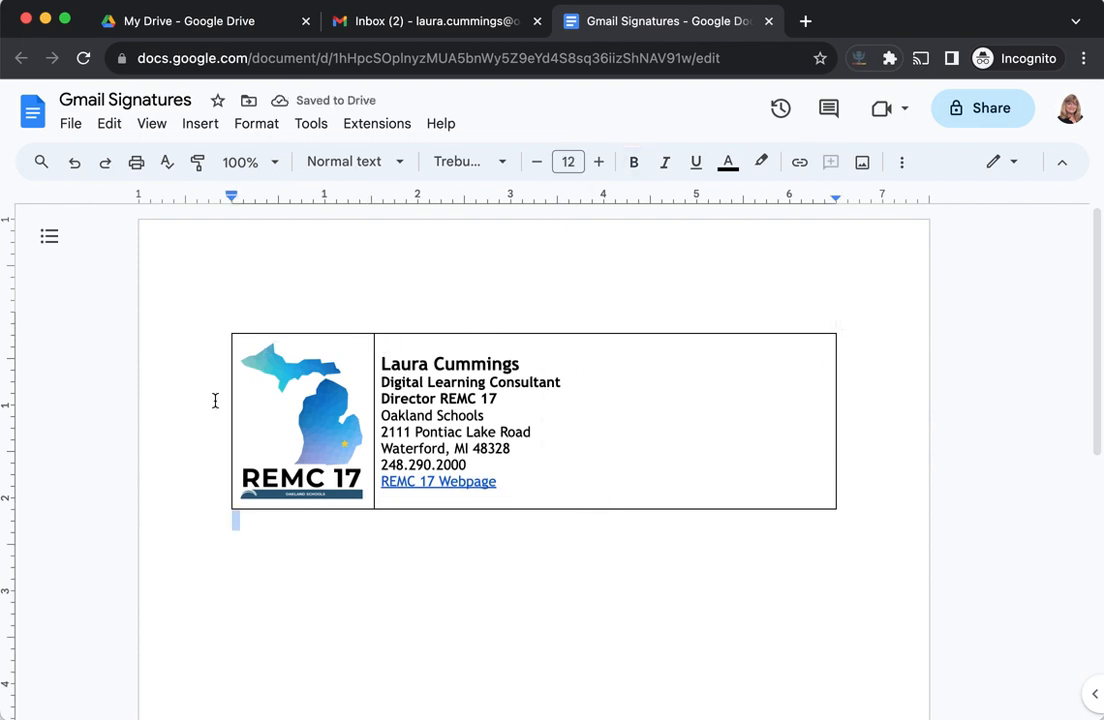
{"action": "mouse_move", "coordinate": [704, 510]}
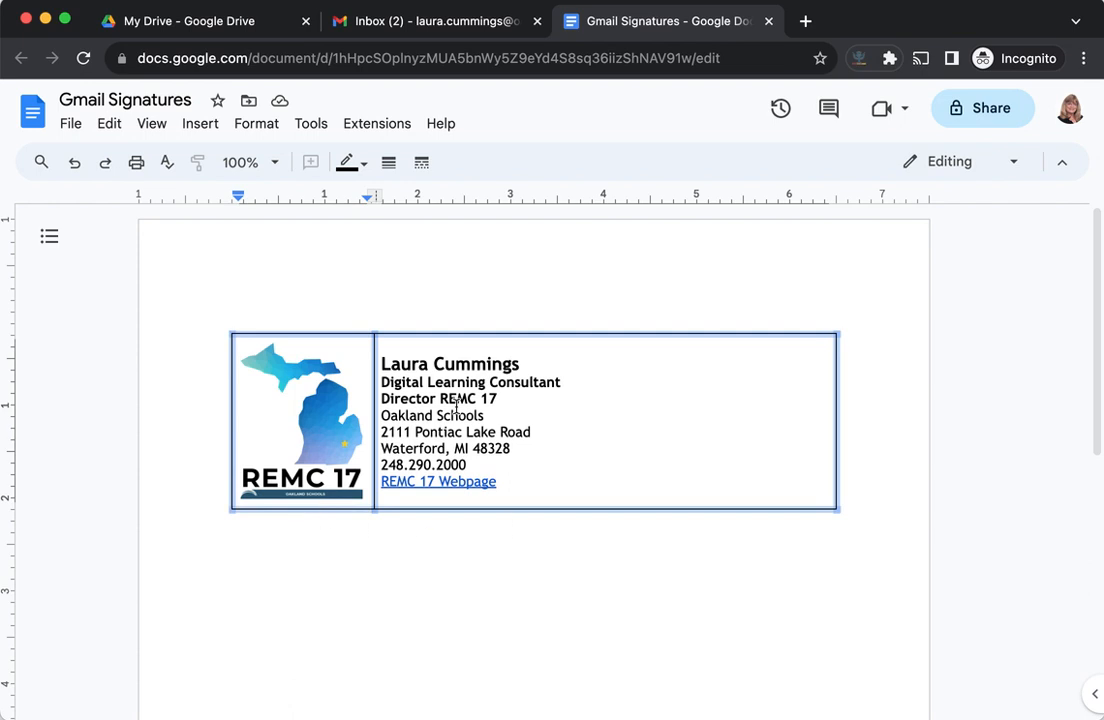
{"action": "mouse_move", "coordinate": [388, 162]}
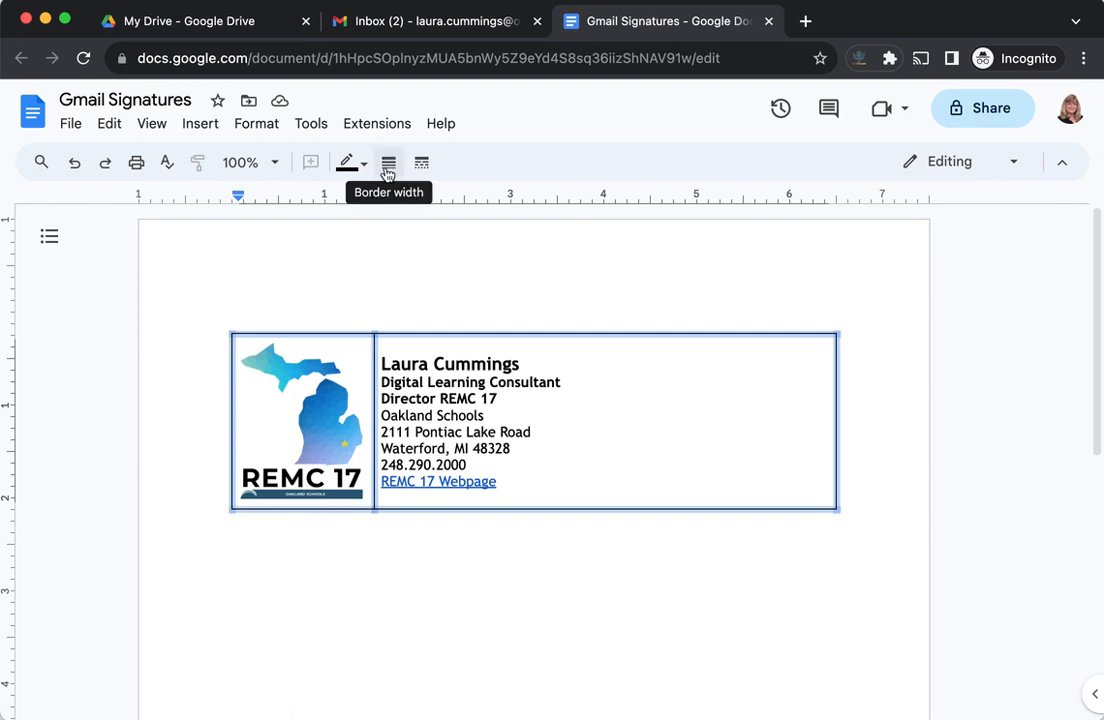
- Set the signature table's border width to 0pt so the borders disappear
{"action": "left_click", "coordinate": [388, 162]}
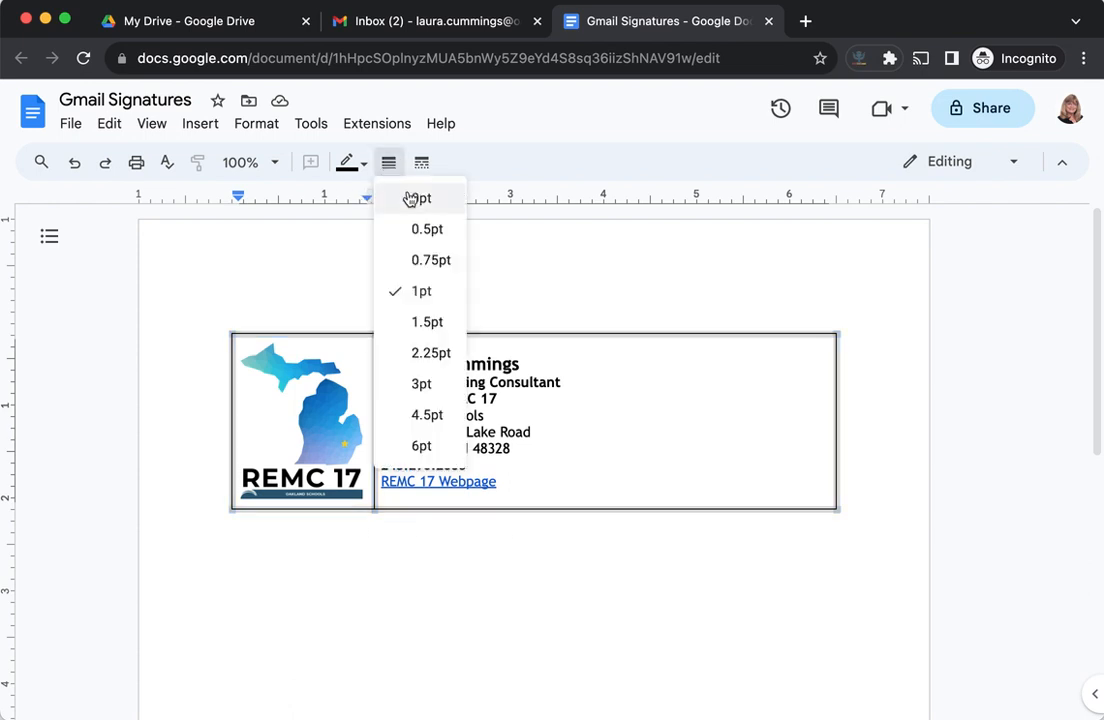
{"action": "left_click", "coordinate": [416, 198]}
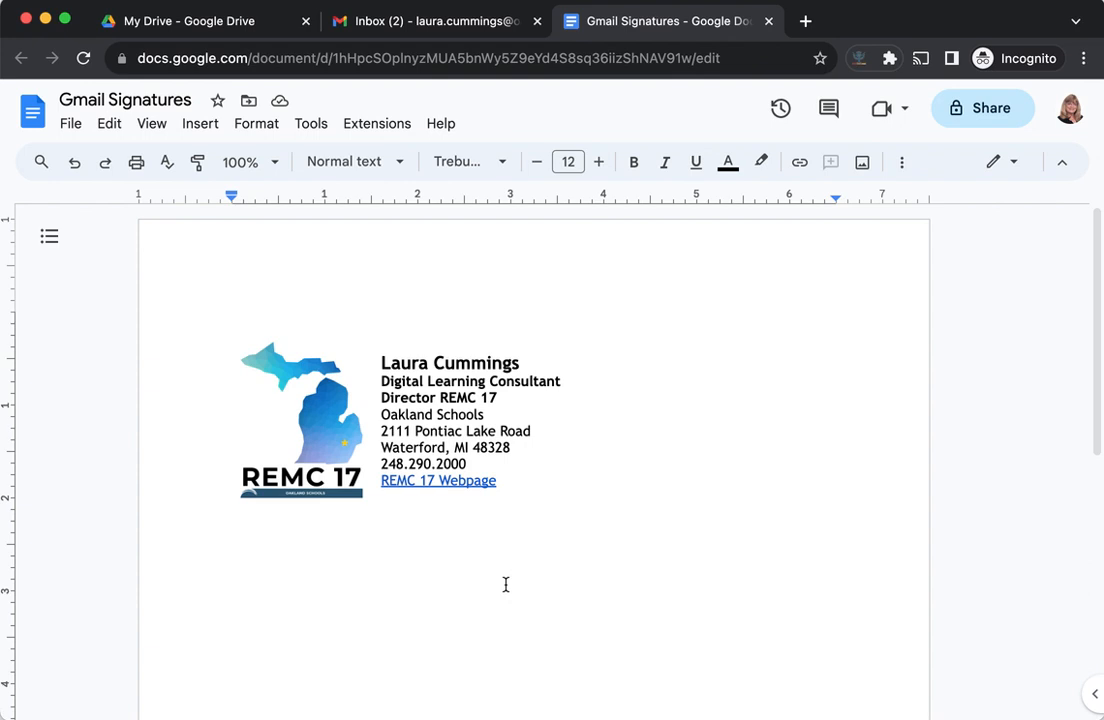
- Select the whole logo-and-contact table and copy it
{"action": "left_click", "coordinate": [232, 516]}
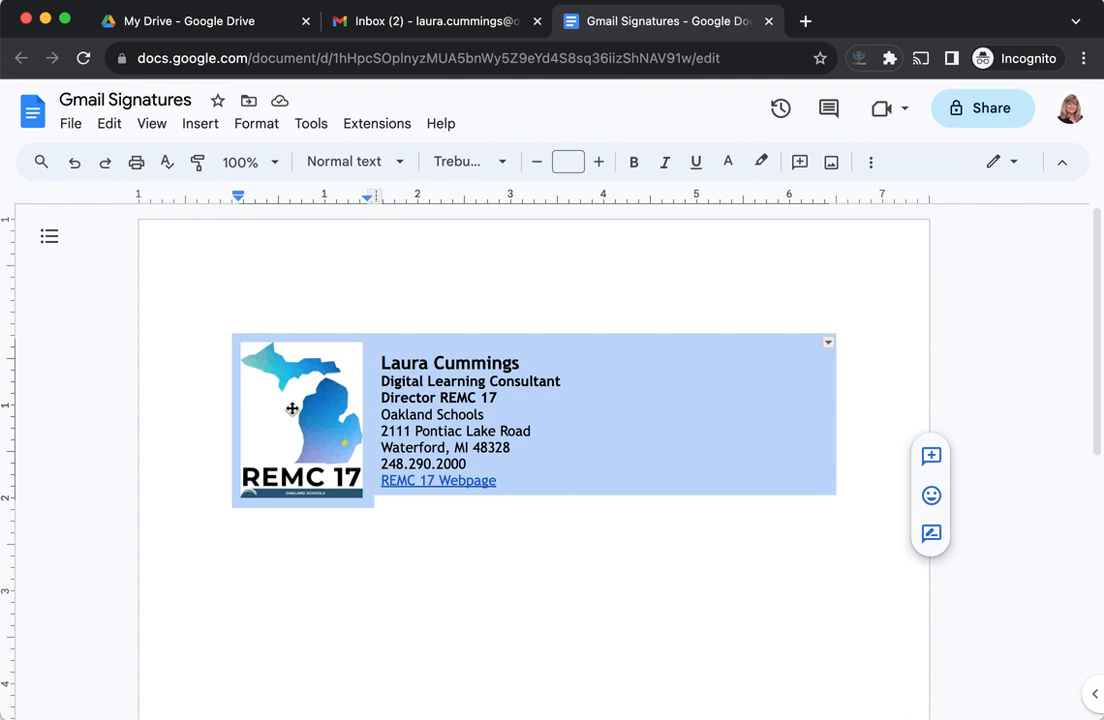
{"action": "left_click", "coordinate": [108, 124]}
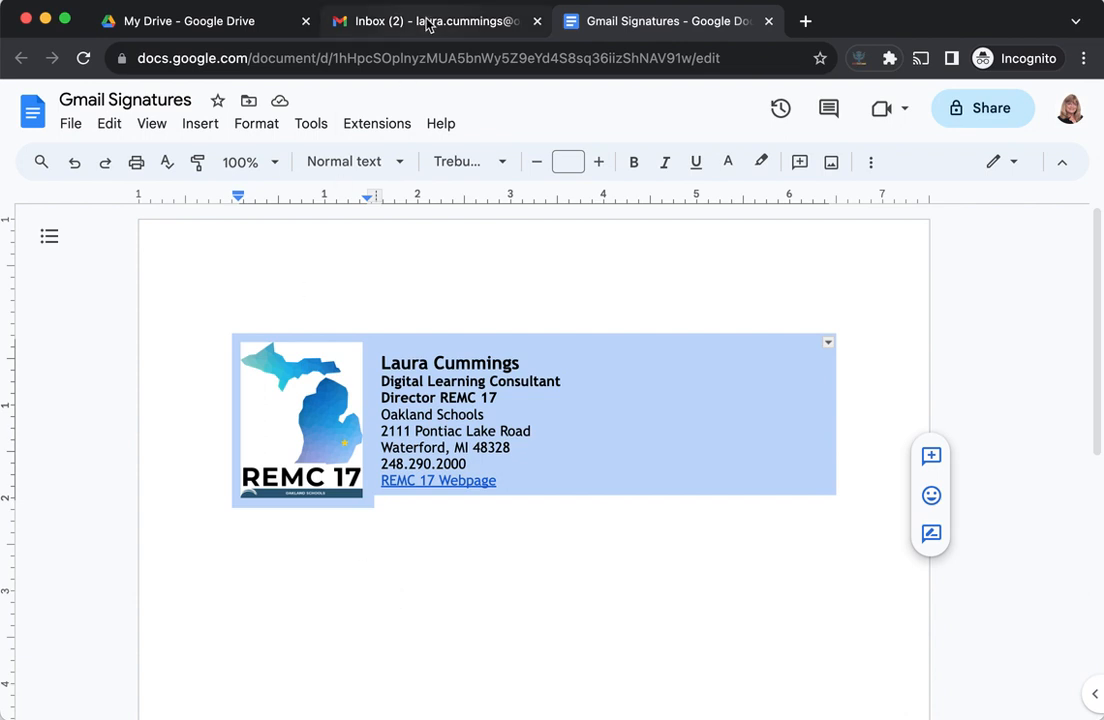
- Switch over to the Gmail inbox
{"action": "left_click", "coordinate": [430, 20]}
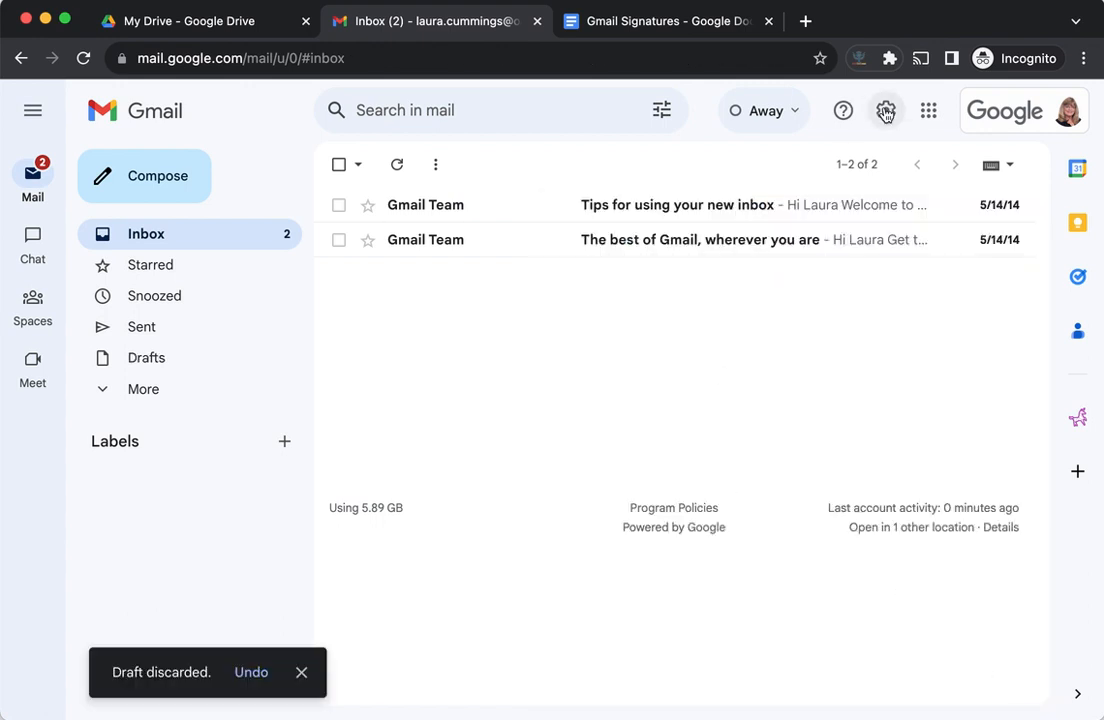
{"action": "mouse_move", "coordinate": [884, 110]}
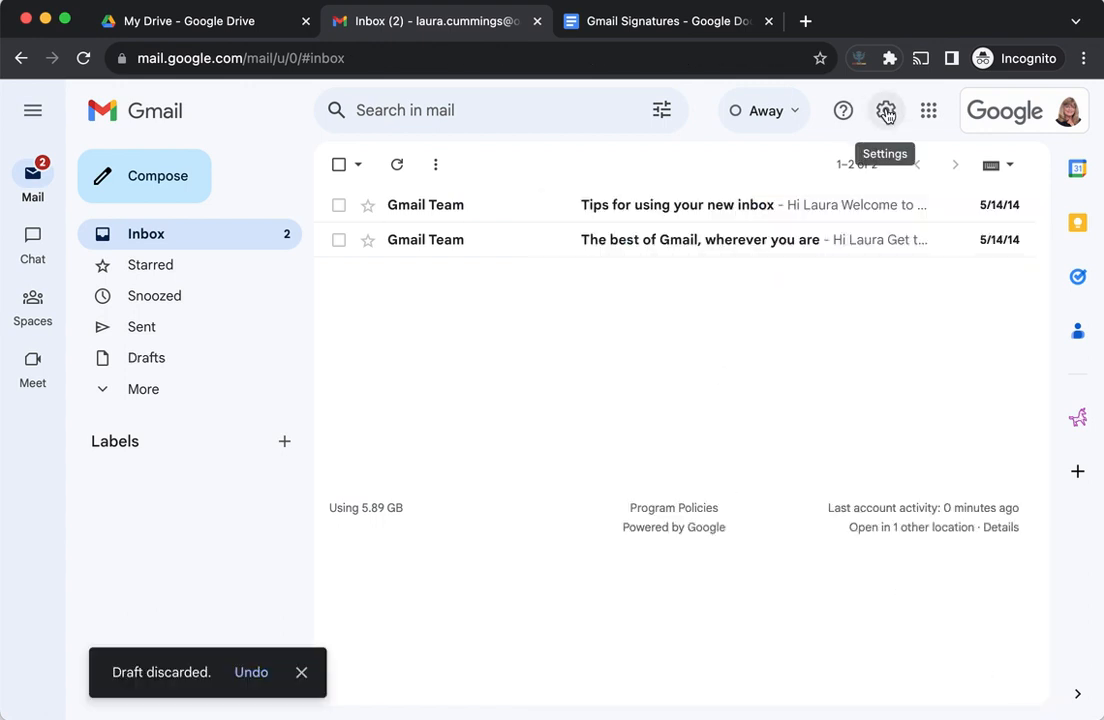
- Go from the gear menu to See all settings and scroll the General page to the Signature section
{"action": "left_click", "coordinate": [886, 112]}
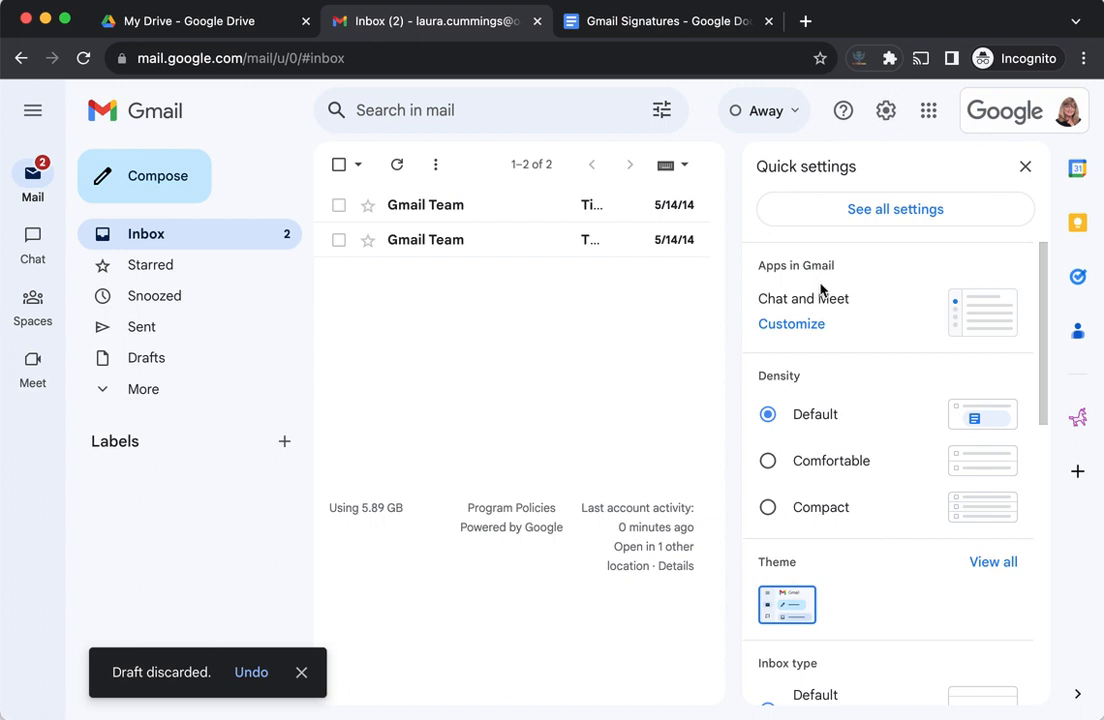
{"action": "mouse_move", "coordinate": [904, 210]}
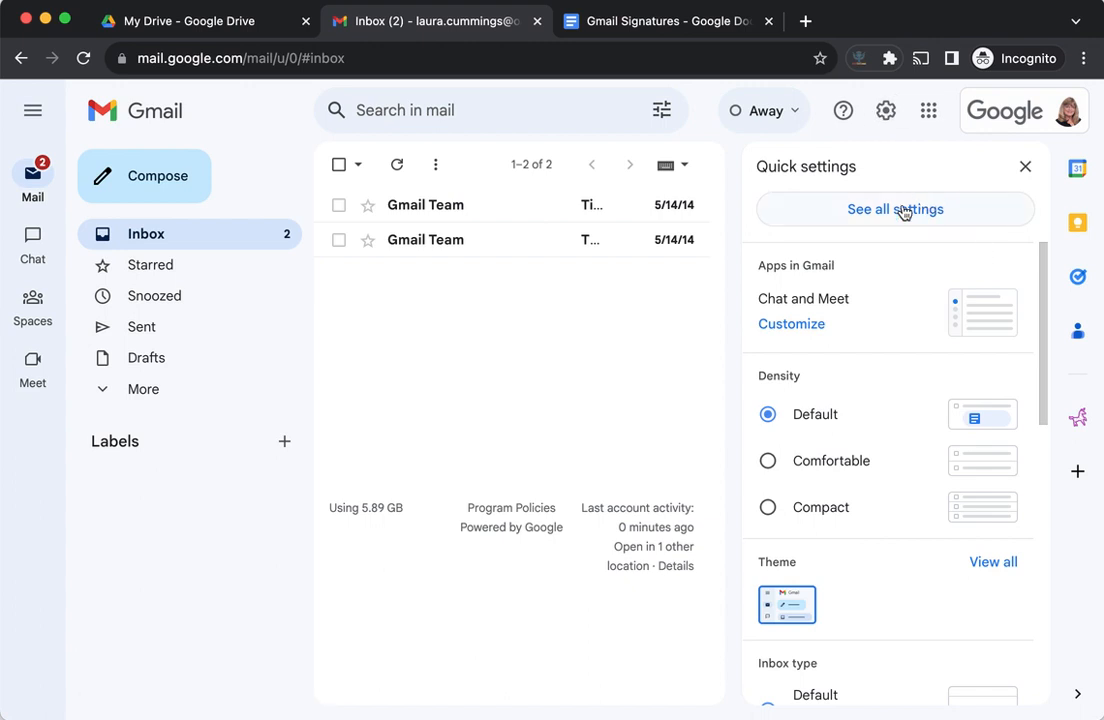
{"action": "left_click", "coordinate": [894, 210]}
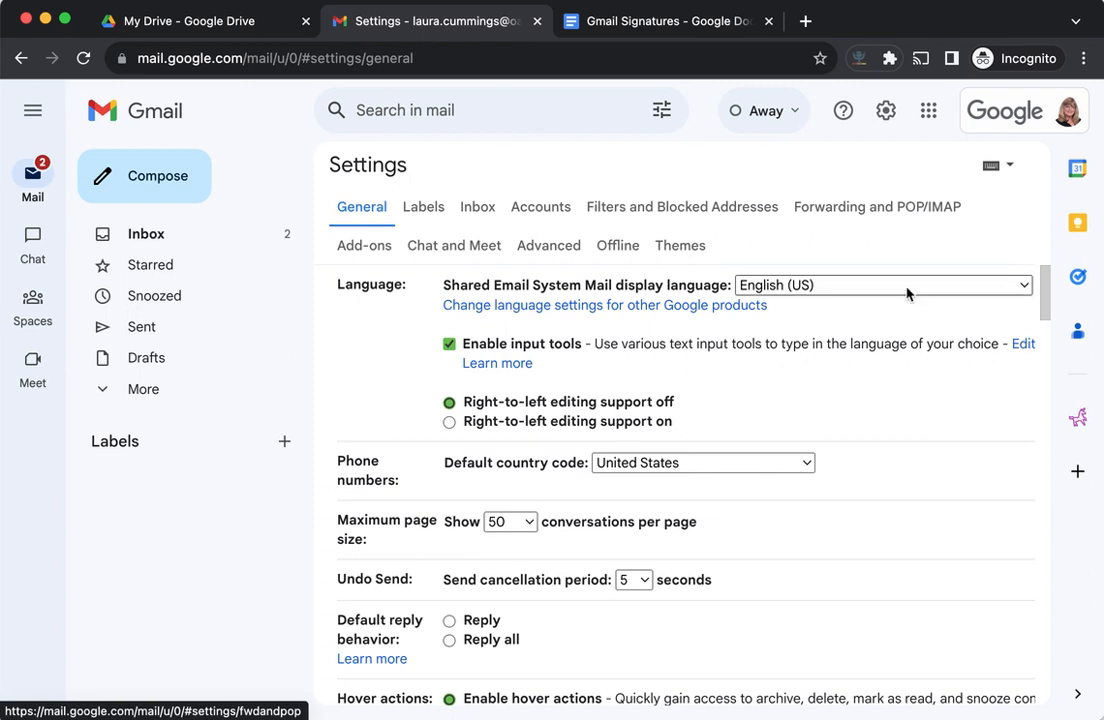
{"action": "scroll", "scroll_direction": "down", "scroll_amount": 3}
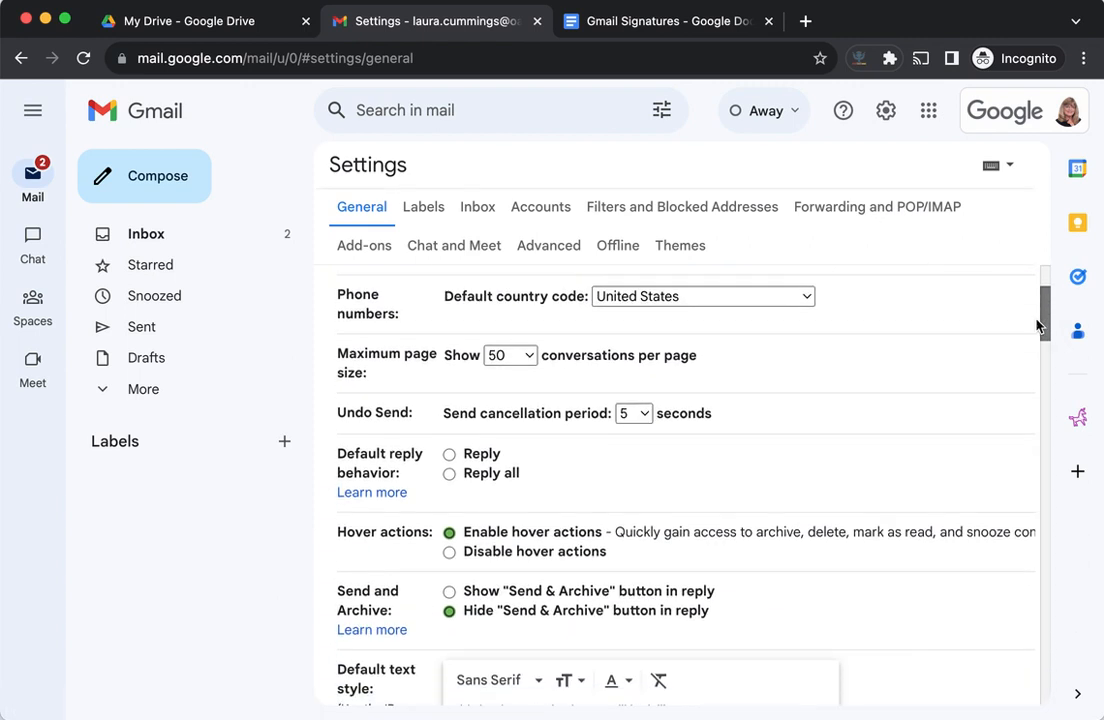
{"action": "scroll", "scroll_direction": "down", "scroll_amount": 3}
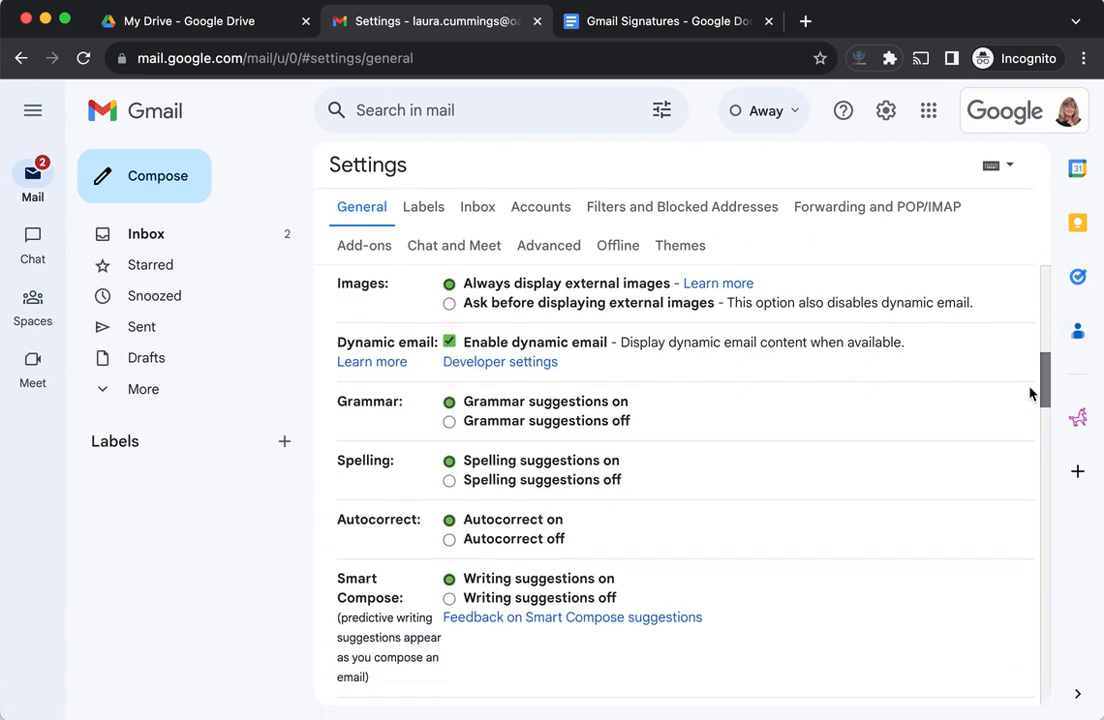
{"action": "scroll", "scroll_direction": "down", "scroll_amount": 3}
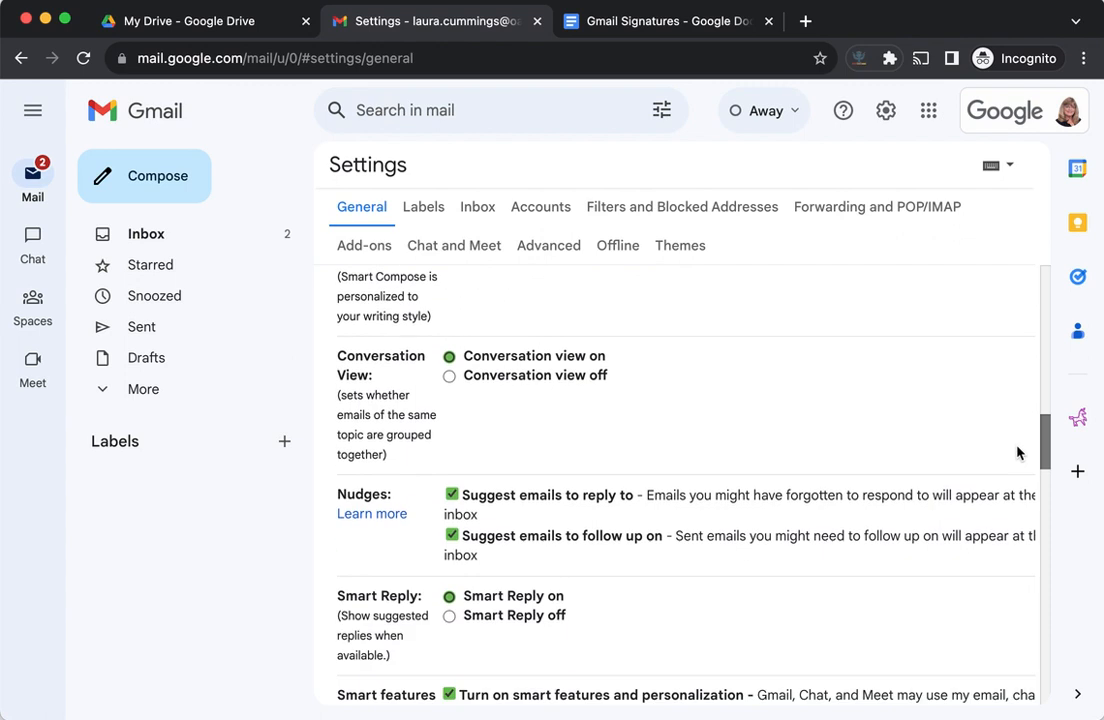
{"action": "scroll", "scroll_direction": "down", "scroll_amount": 3}
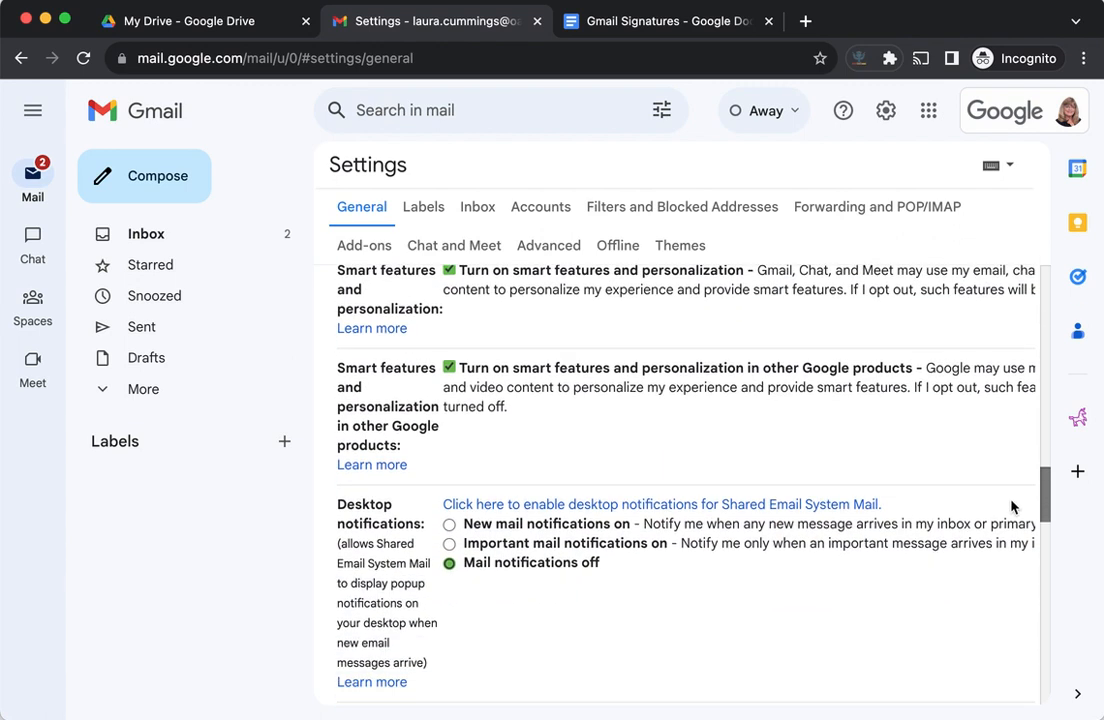
{"action": "scroll", "scroll_direction": "down", "scroll_amount": 3}
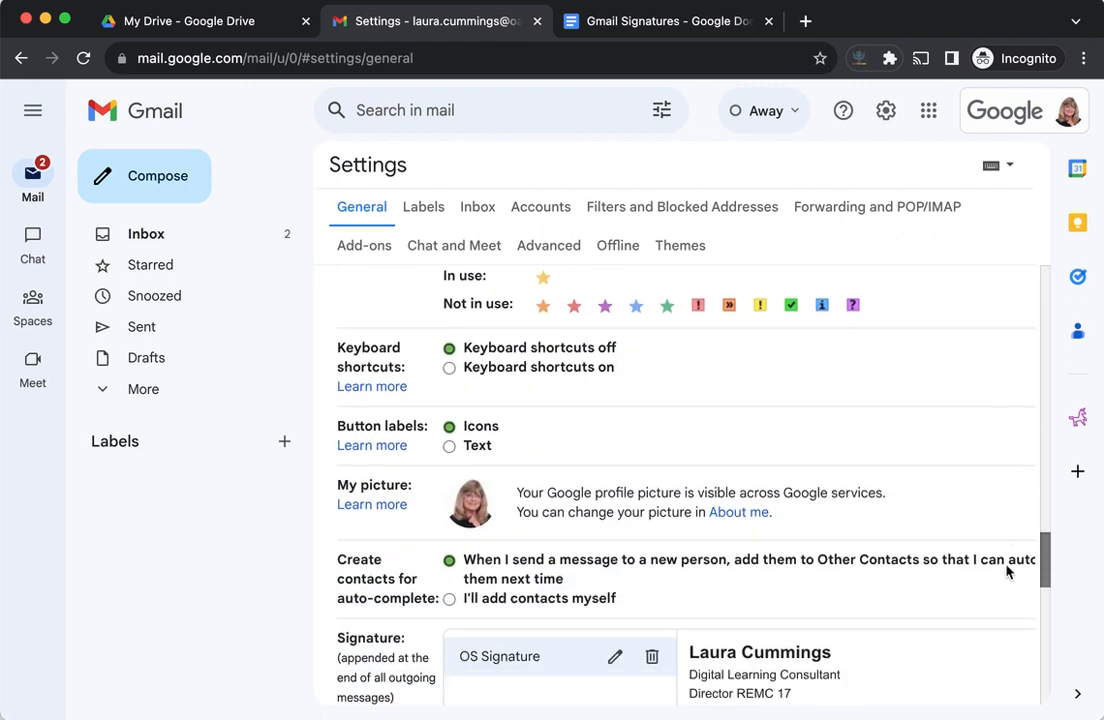
{"action": "scroll", "scroll_direction": "down", "scroll_amount": 3}
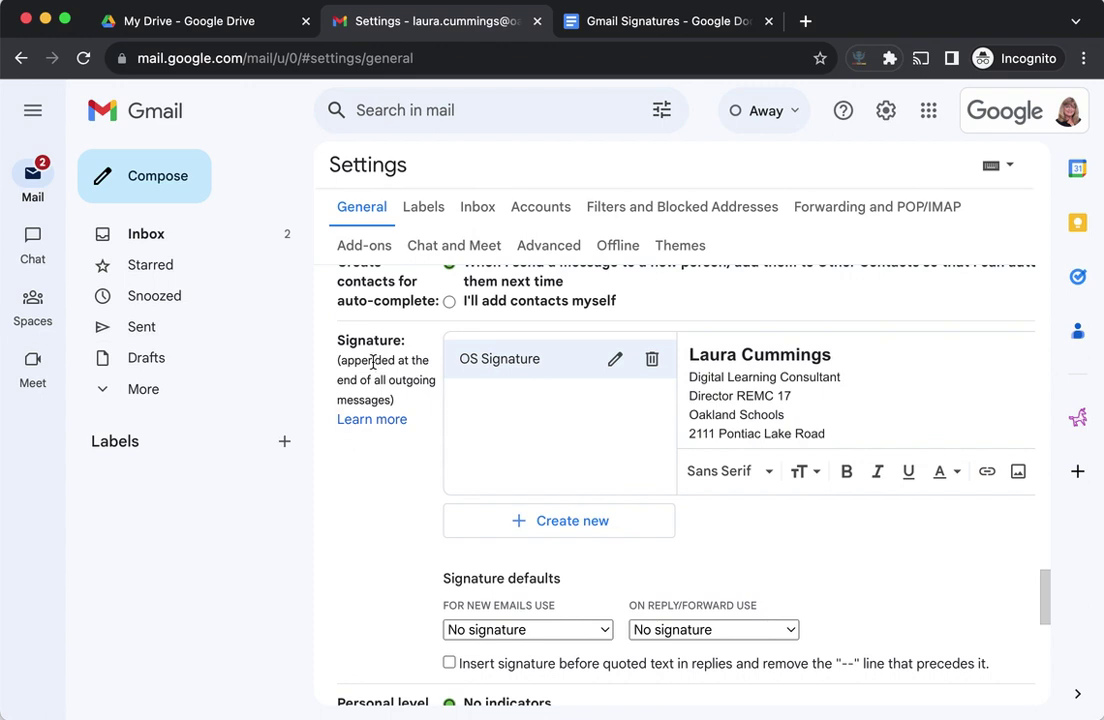
{"action": "mouse_move", "coordinate": [616, 360]}
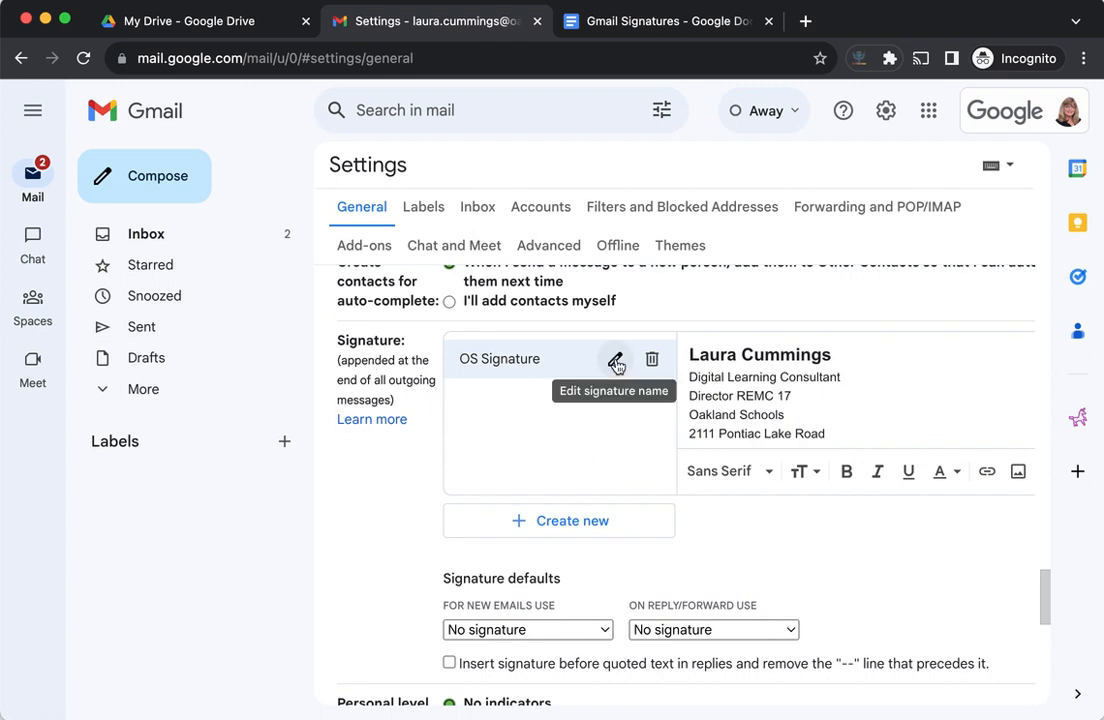
{"action": "mouse_move", "coordinate": [608, 380]}
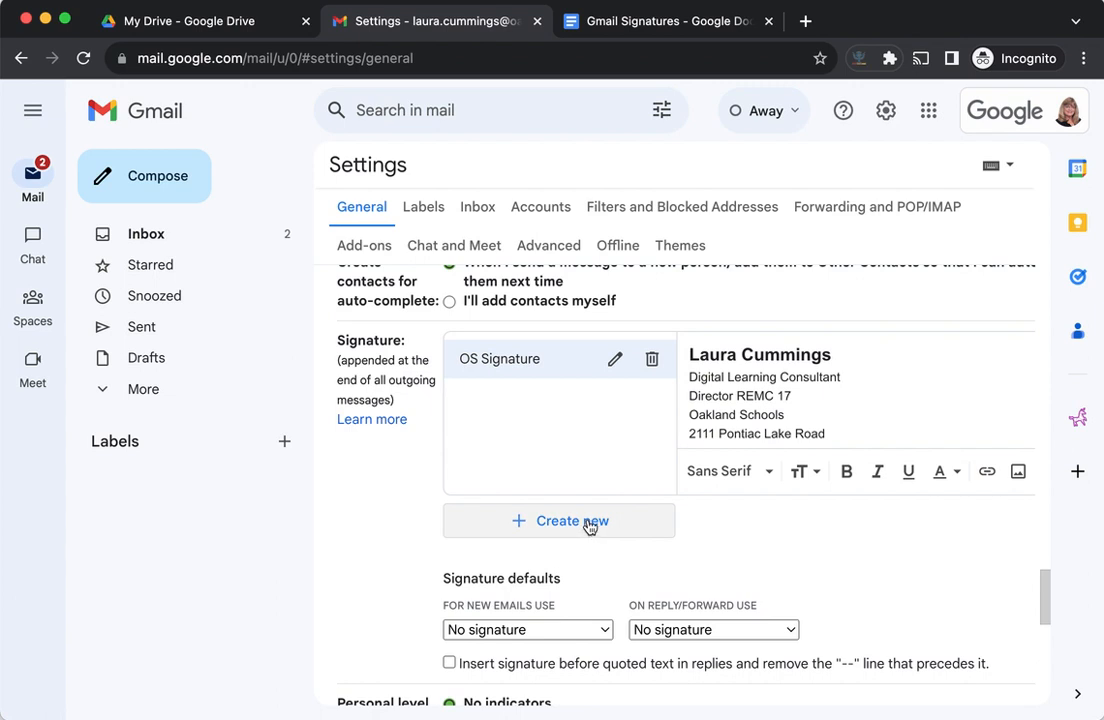
- Create a new signature named 'REMC 17' alongside the existing OS Signature
{"action": "left_click", "coordinate": [560, 520]}
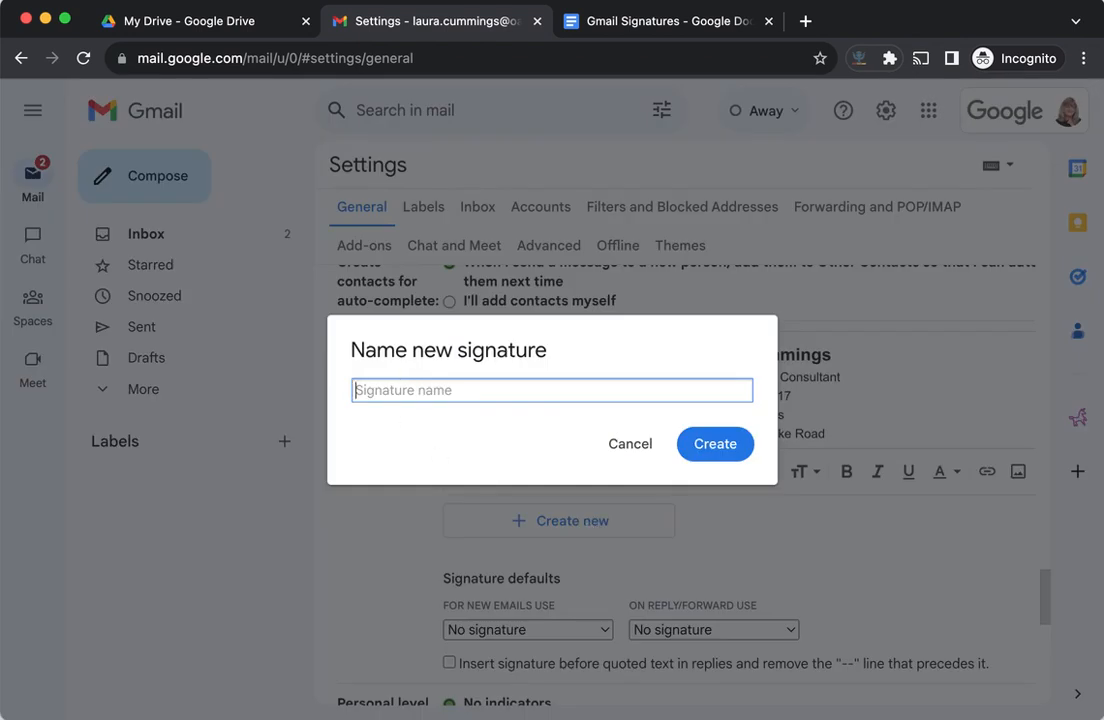
{"action": "type", "text": "REMC 17"}
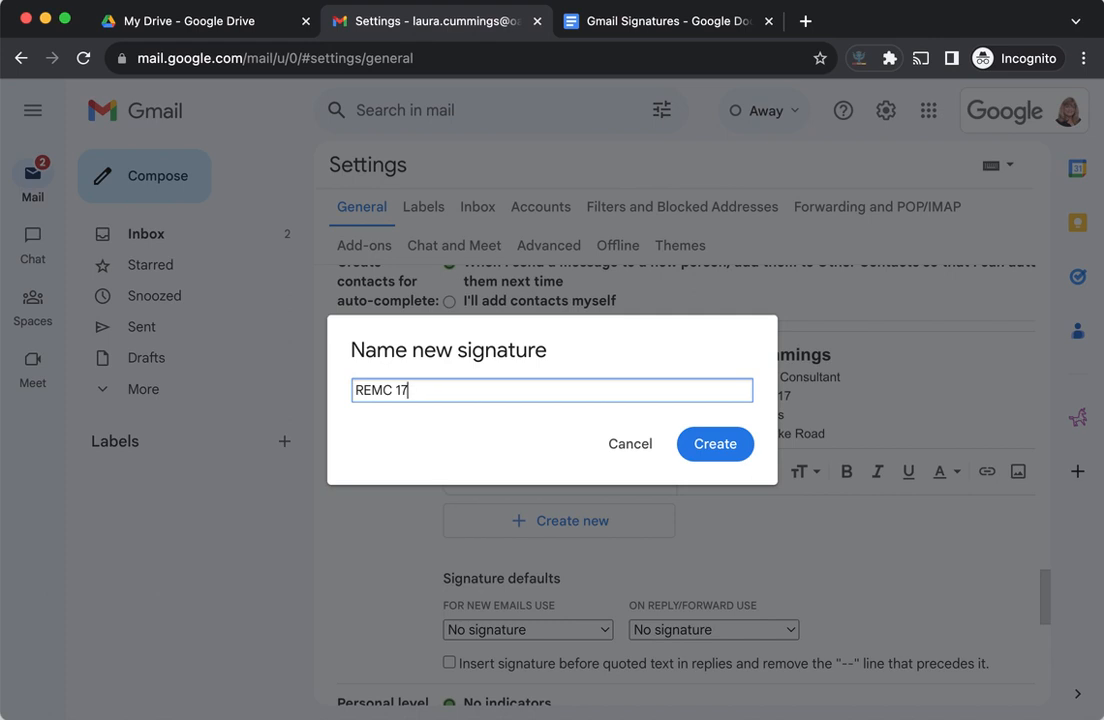
{"action": "mouse_move", "coordinate": [716, 444]}
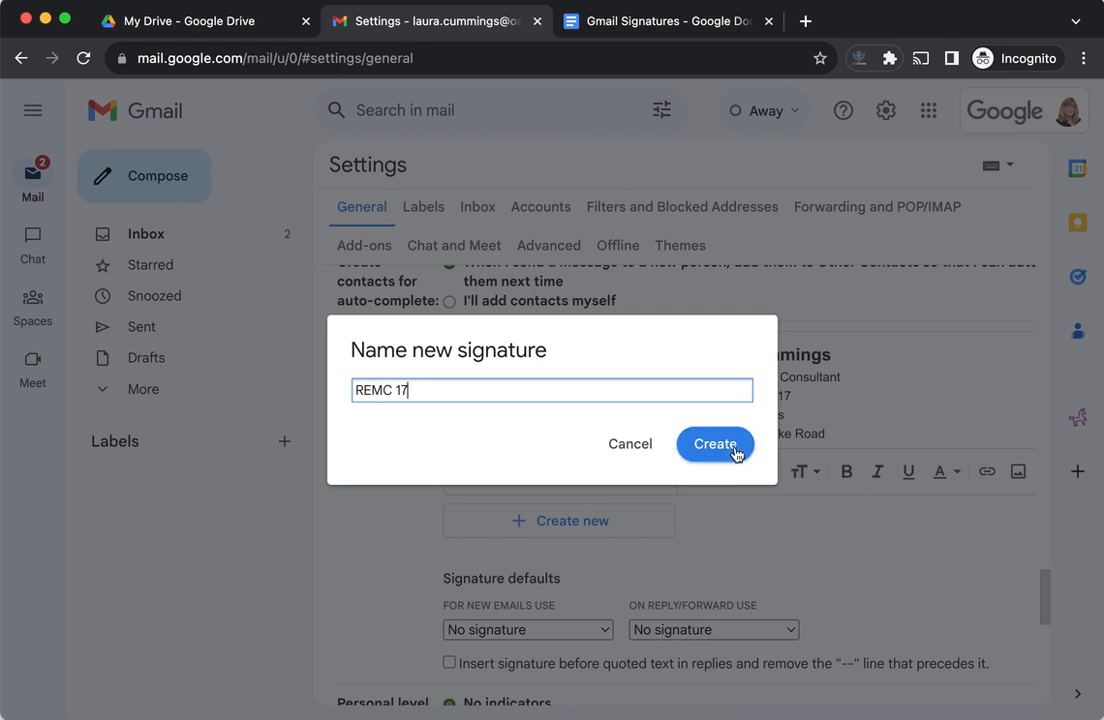
{"action": "left_click", "coordinate": [716, 444]}
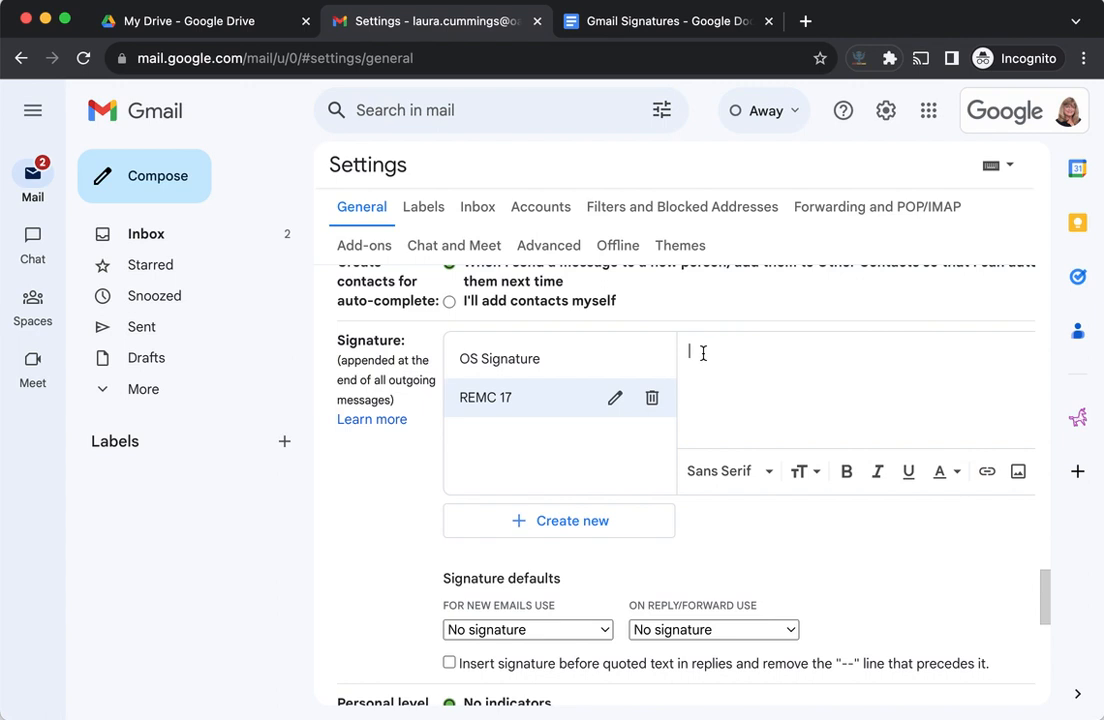
- Paste the copied logo-and-contact table into the REMC 17 signature and save the settings
{"action": "left_click", "coordinate": [484, 396]}
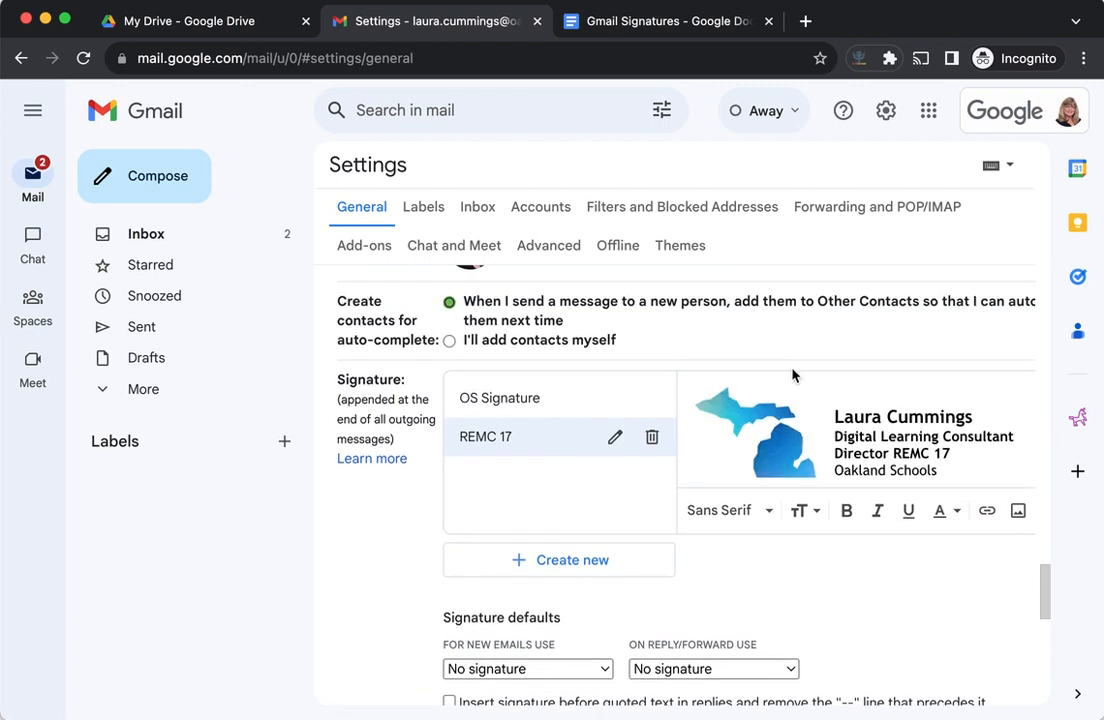
{"action": "scroll", "scroll_direction": "down", "scroll_amount": 3}
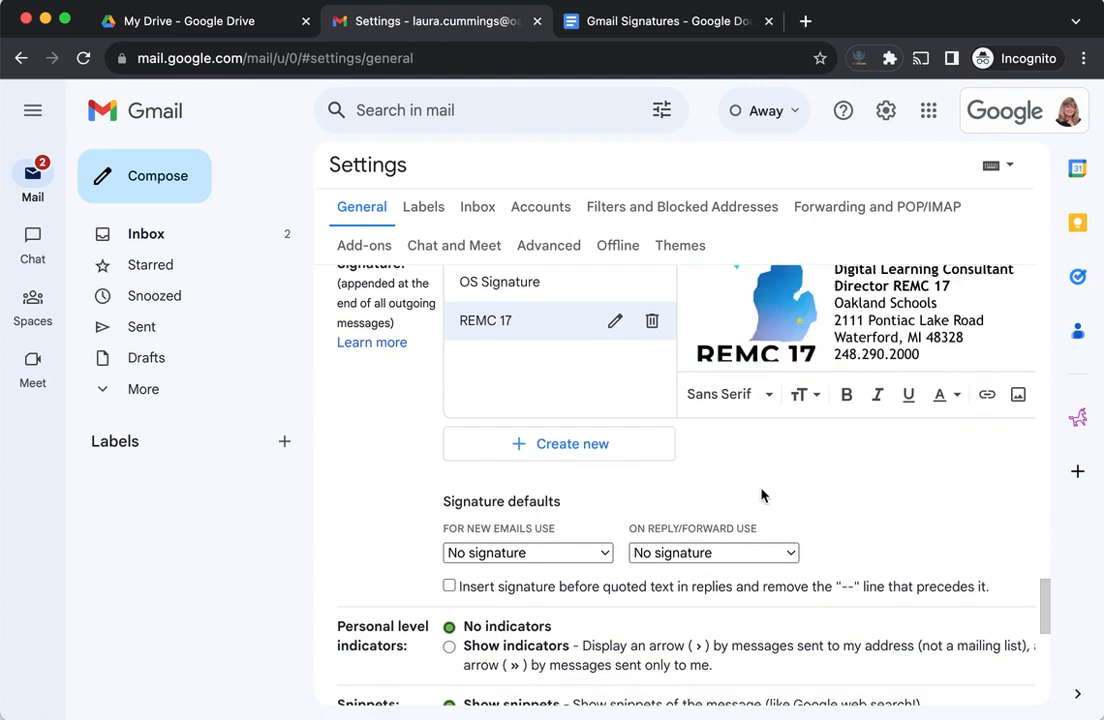
{"action": "mouse_move", "coordinate": [910, 530]}
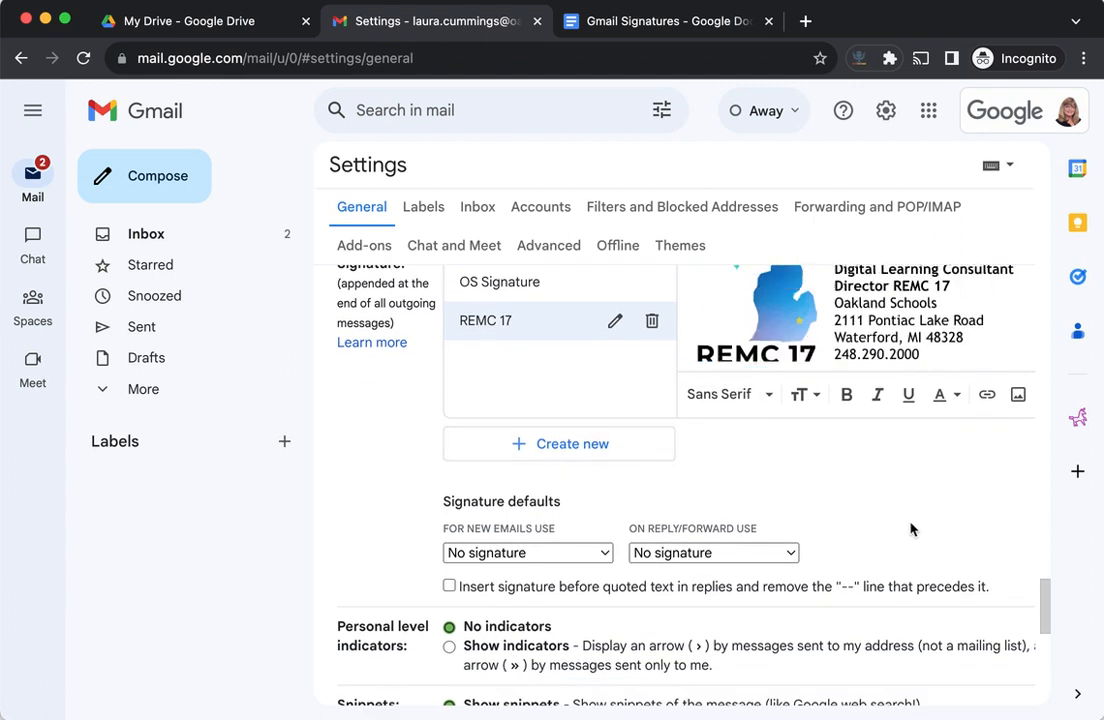
{"action": "scroll", "scroll_direction": "down", "scroll_amount": 3}
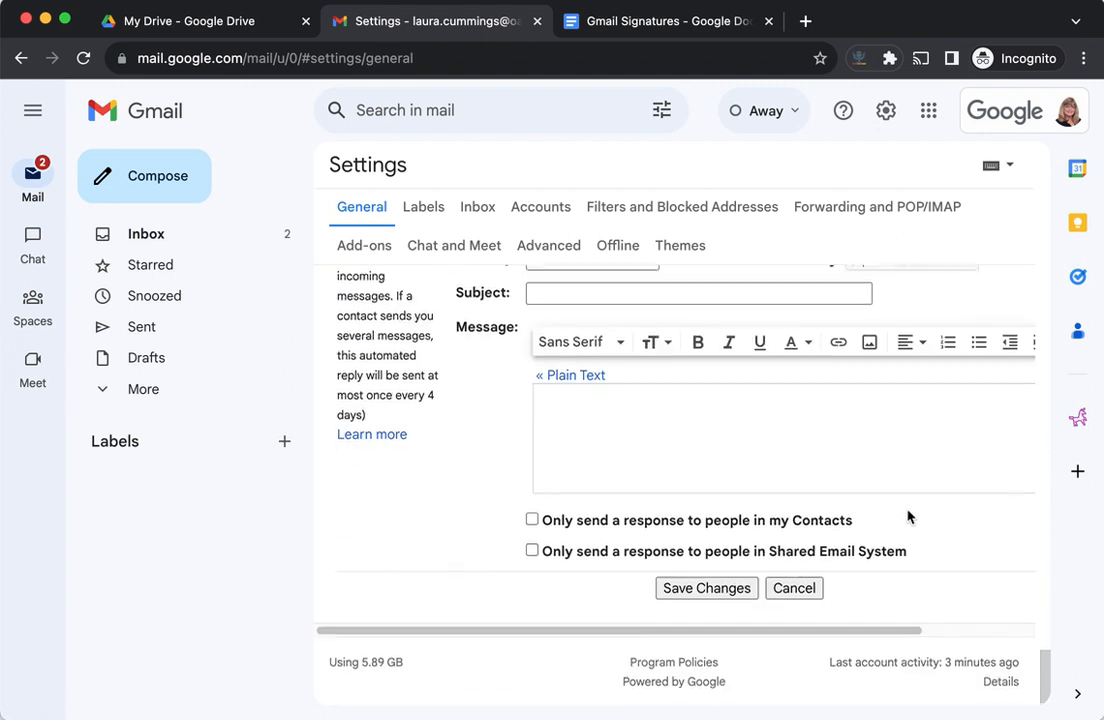
{"action": "left_click", "coordinate": [706, 588]}
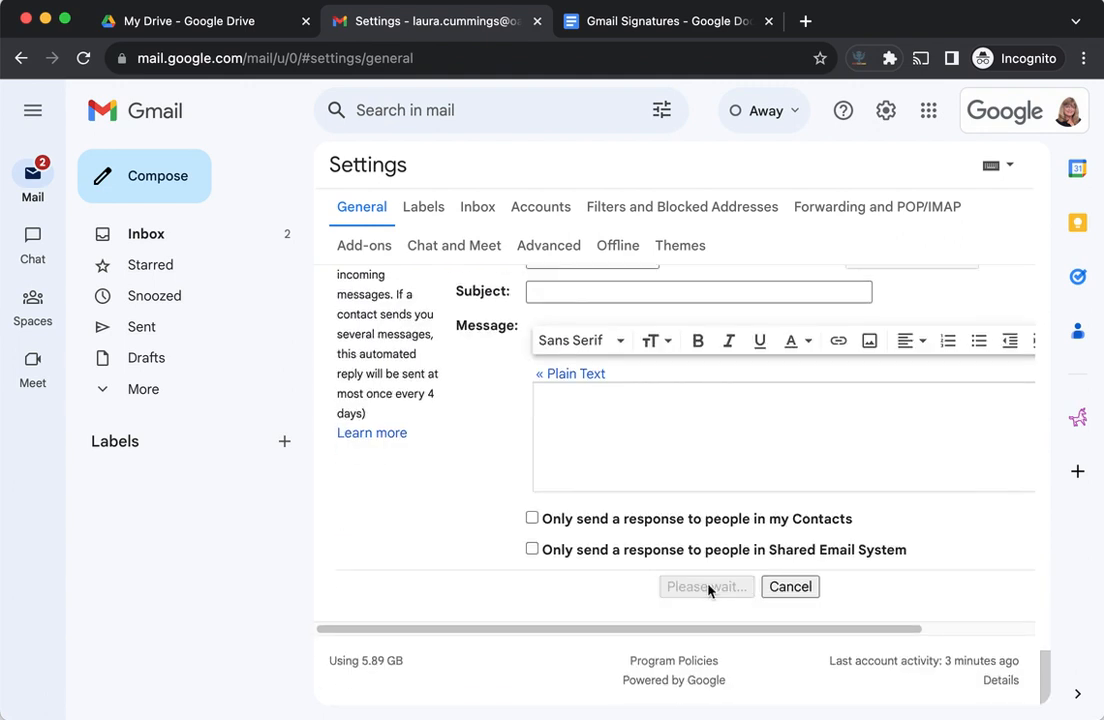
{"action": "left_click", "coordinate": [706, 586]}
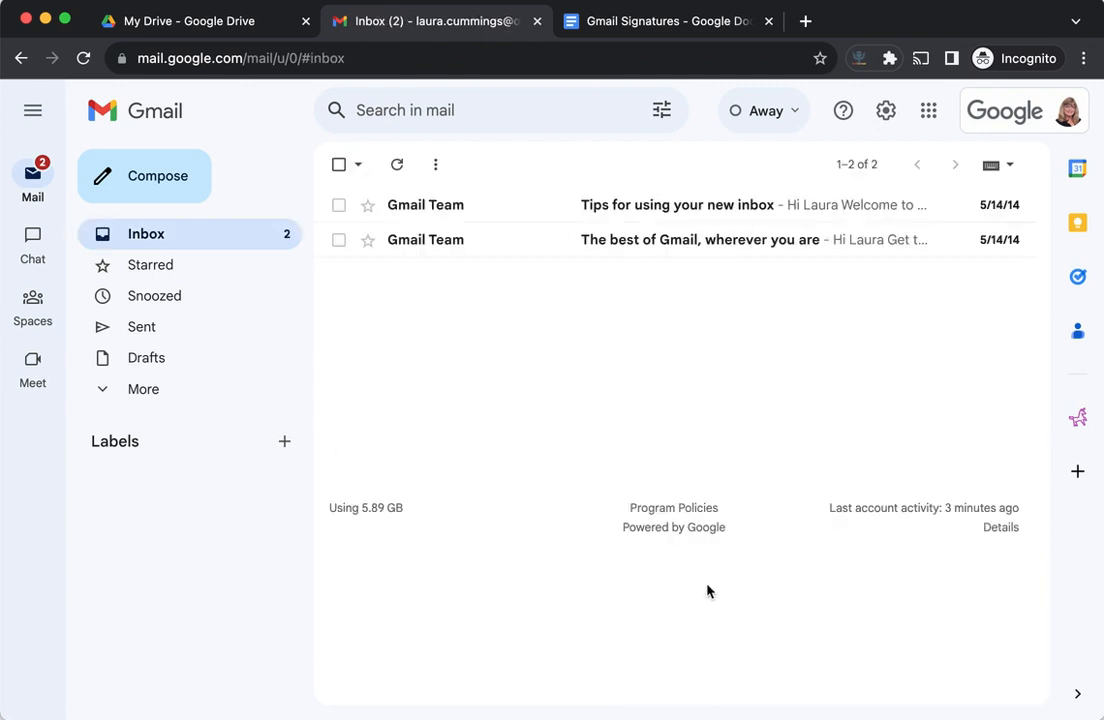
- Start a new message and insert the REMC 17 signature with logo and contact details
{"action": "left_click", "coordinate": [144, 176]}
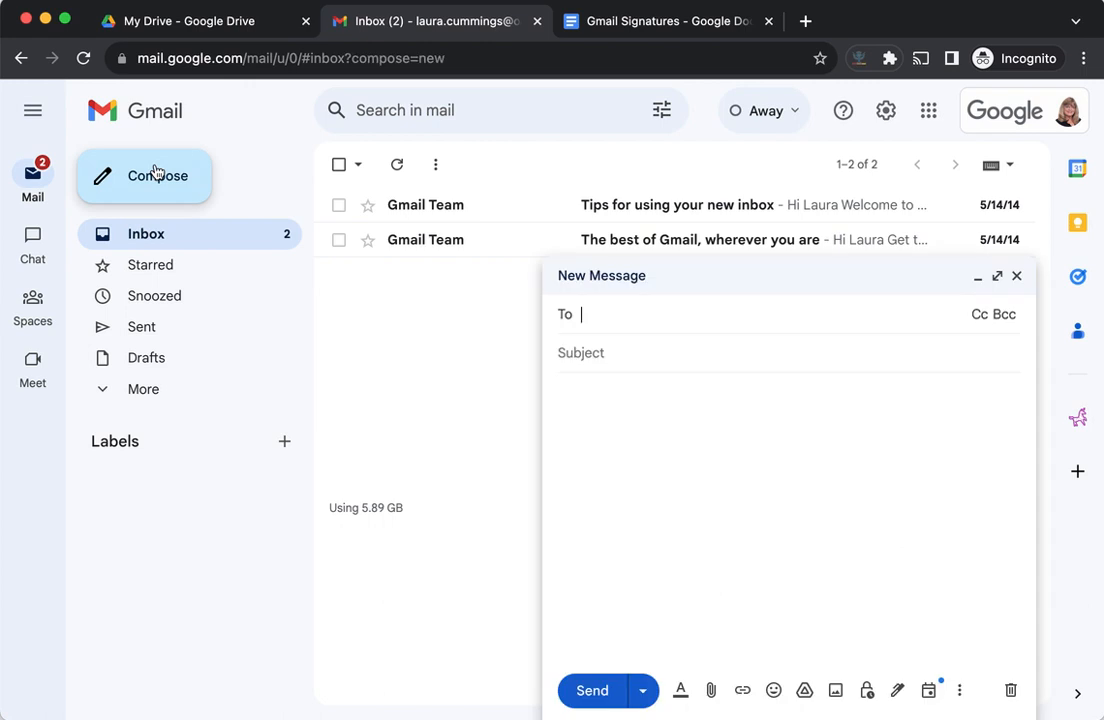
{"action": "mouse_move", "coordinate": [896, 690]}
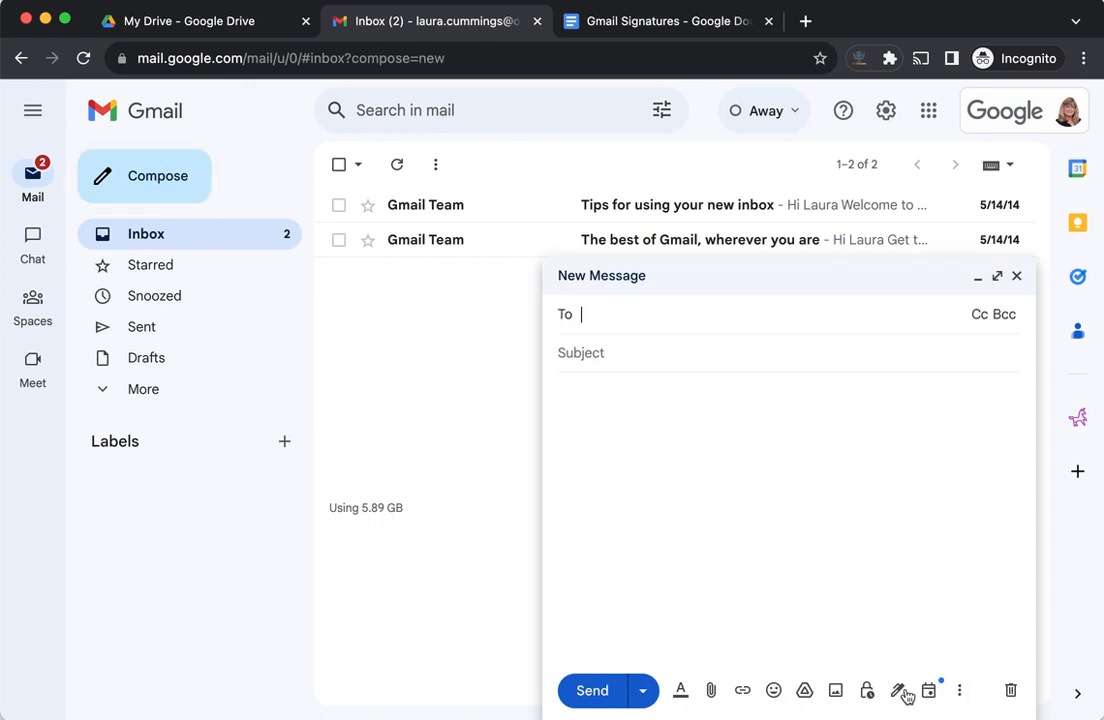
{"action": "mouse_move", "coordinate": [898, 690]}
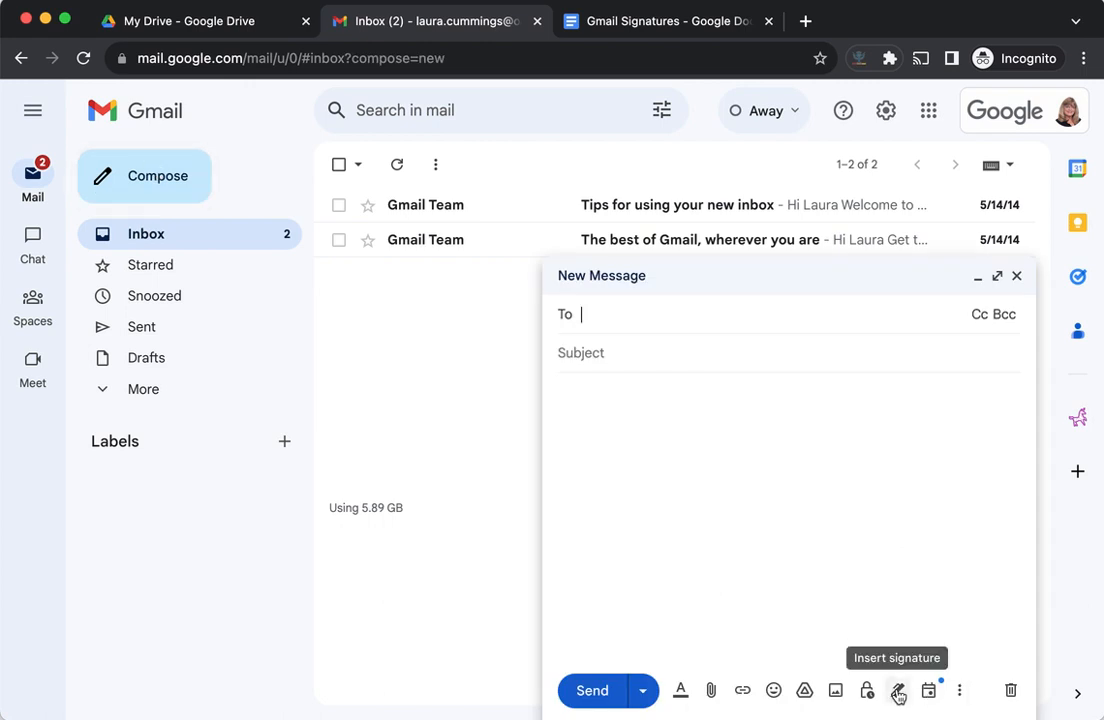
{"action": "left_click", "coordinate": [896, 690]}
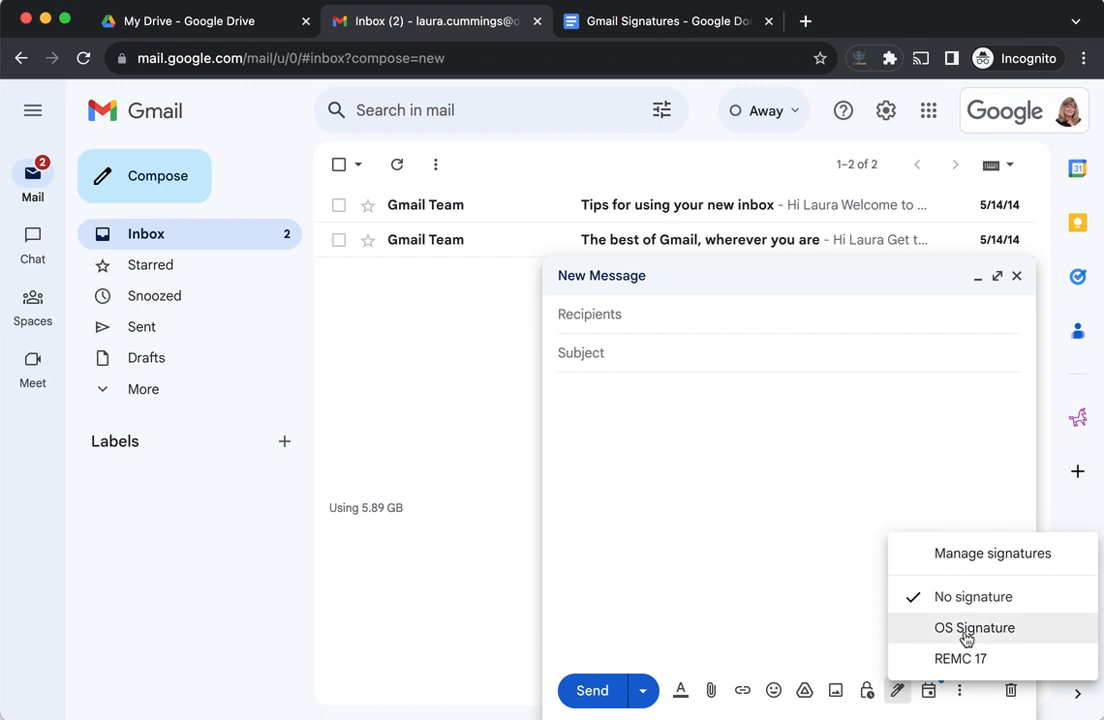
{"action": "mouse_move", "coordinate": [960, 660]}
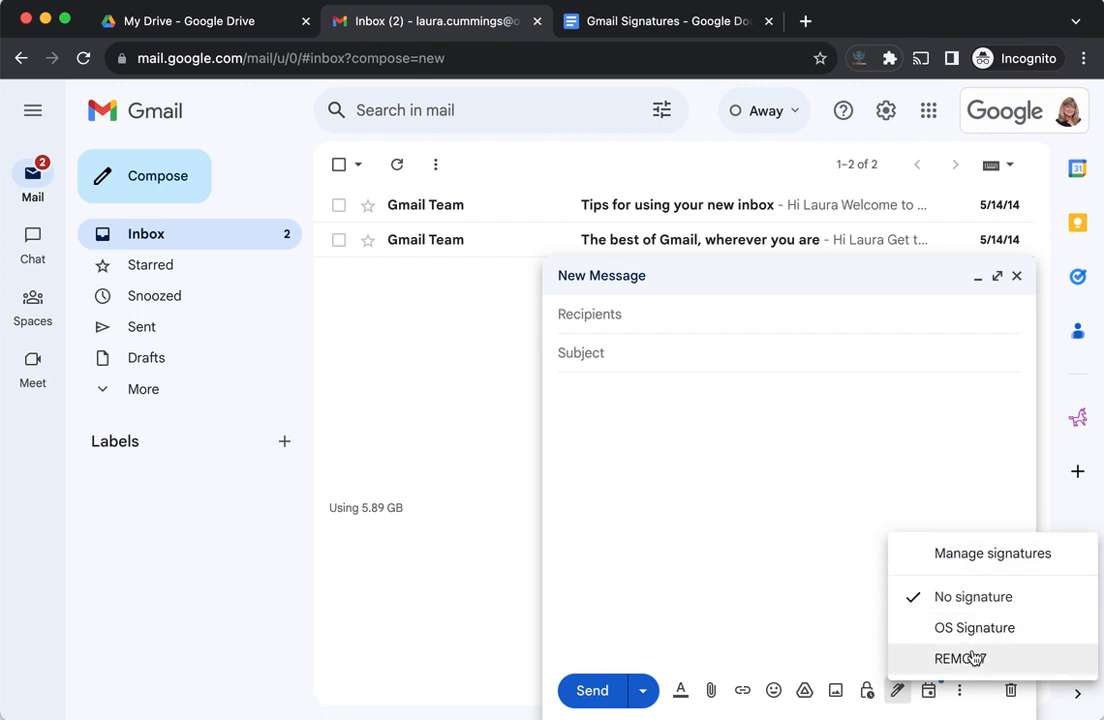
{"action": "left_click", "coordinate": [960, 658]}
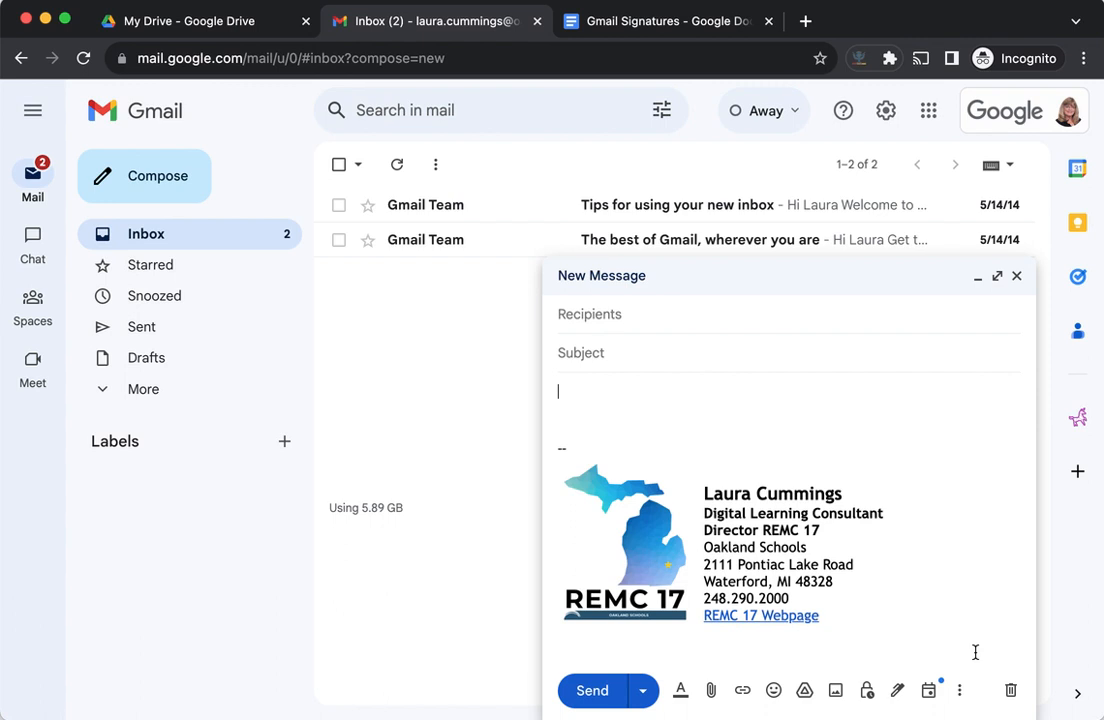
{"action": "mouse_move", "coordinate": [818, 456]}
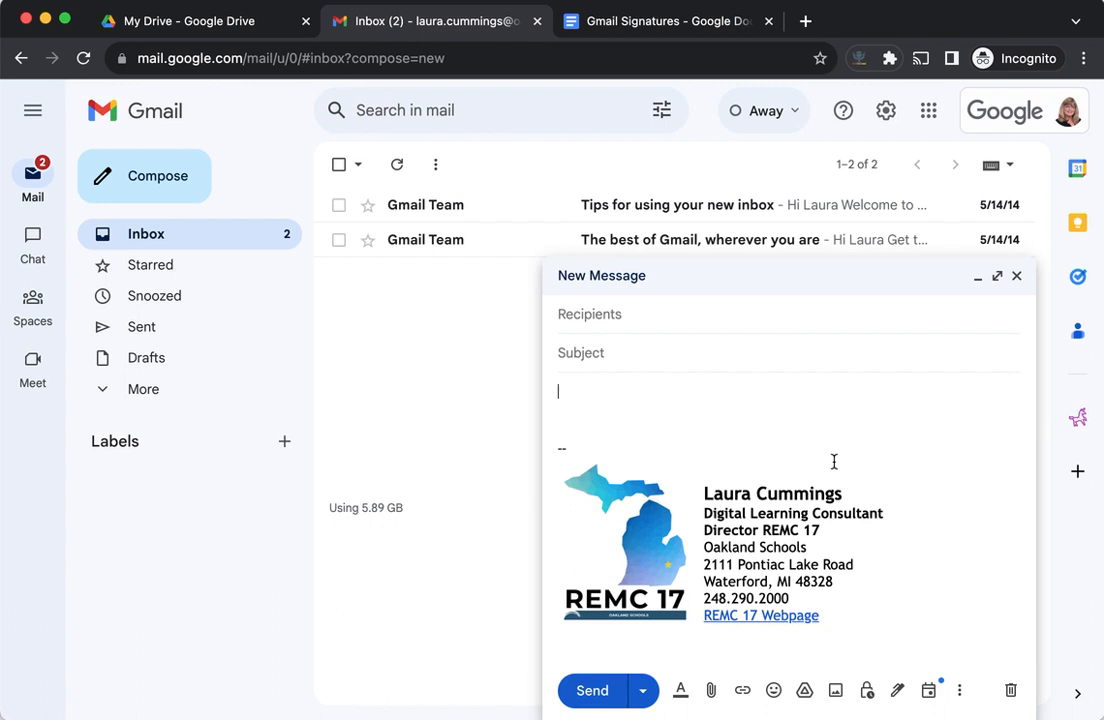
{"action": "mouse_move", "coordinate": [896, 690]}
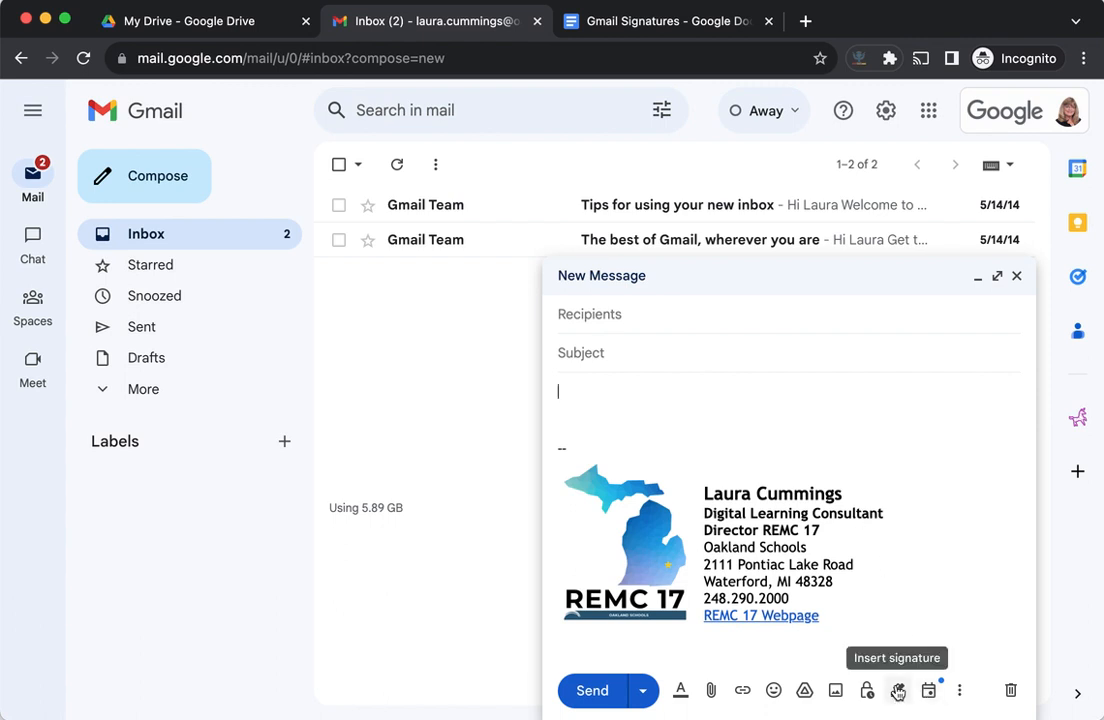
{"action": "left_click", "coordinate": [896, 690]}
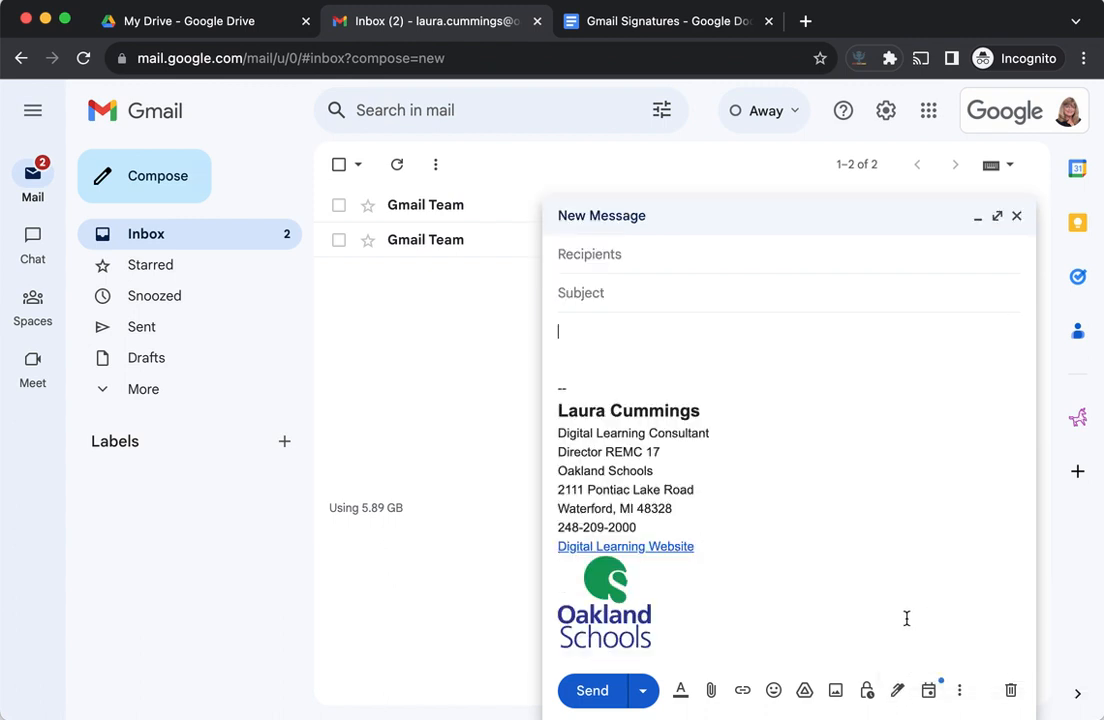
{"action": "mouse_move", "coordinate": [616, 612]}
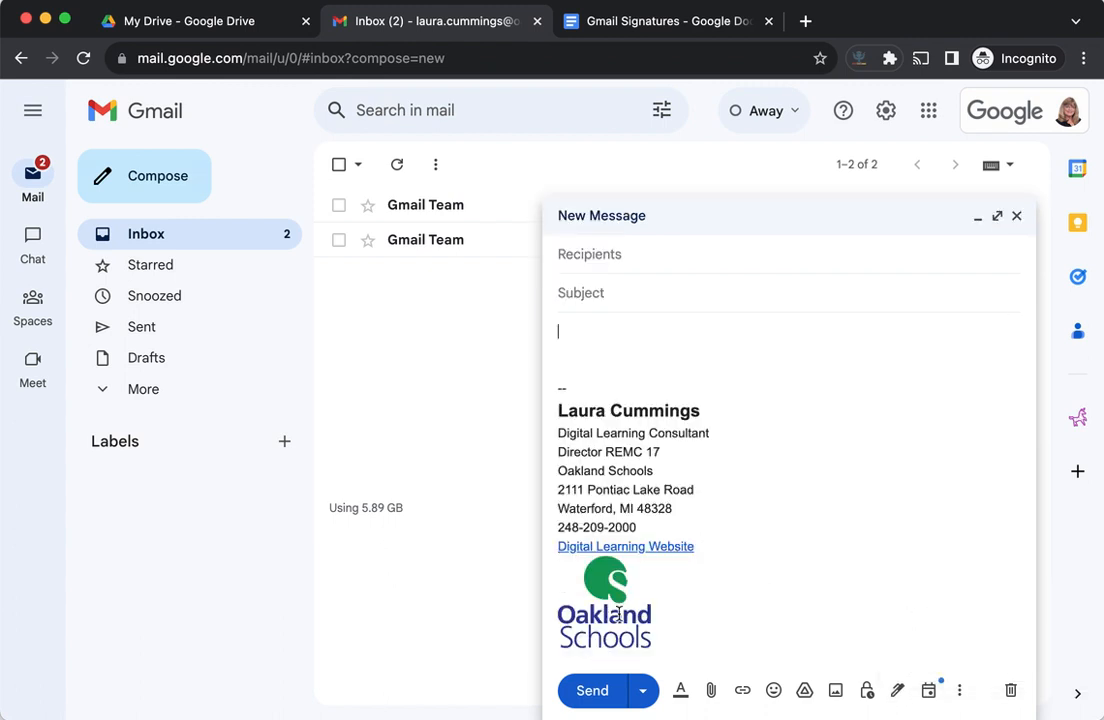
{"action": "mouse_move", "coordinate": [898, 690]}
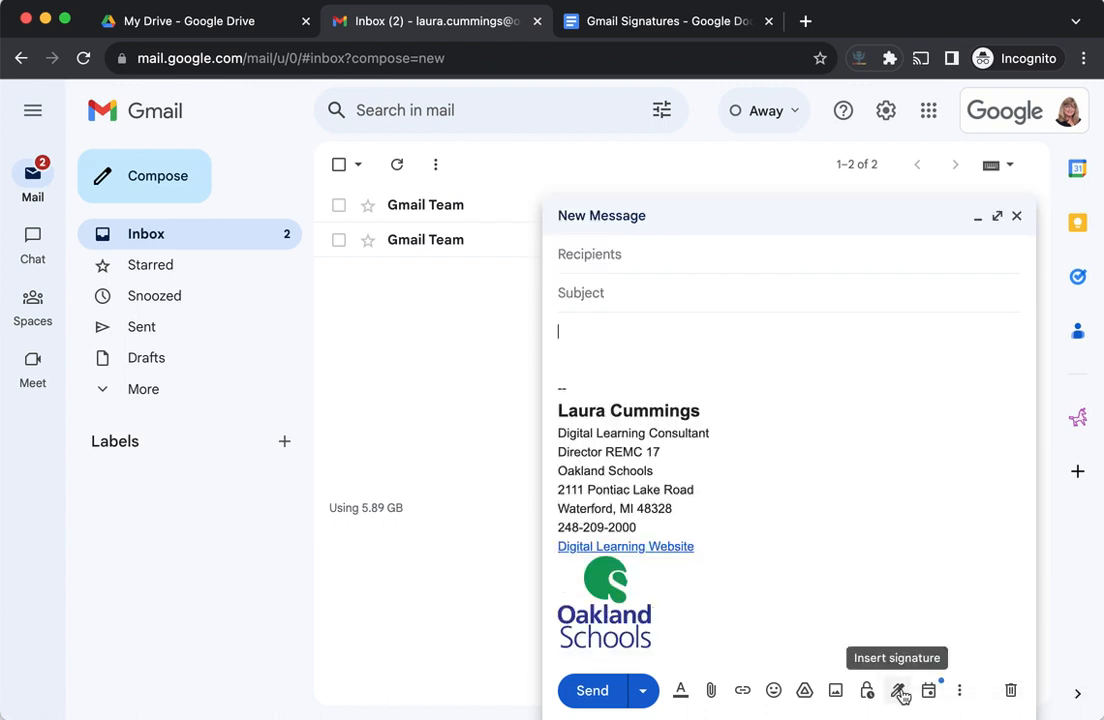
{"action": "left_click", "coordinate": [900, 690]}
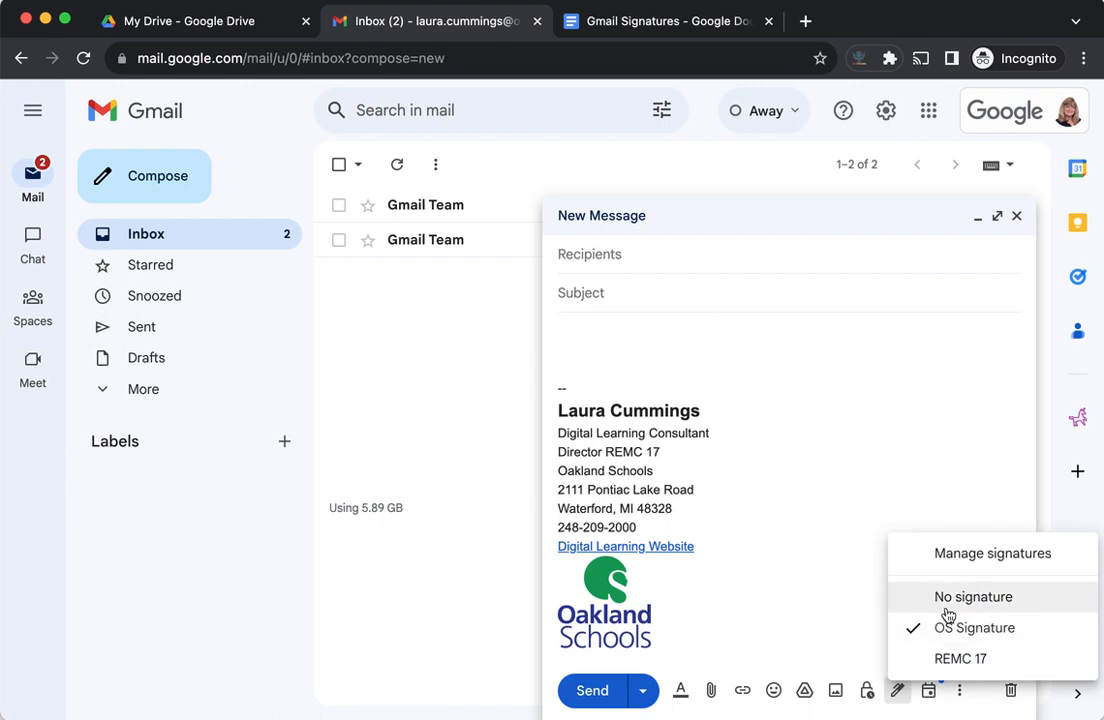
{"action": "left_click", "coordinate": [960, 658]}
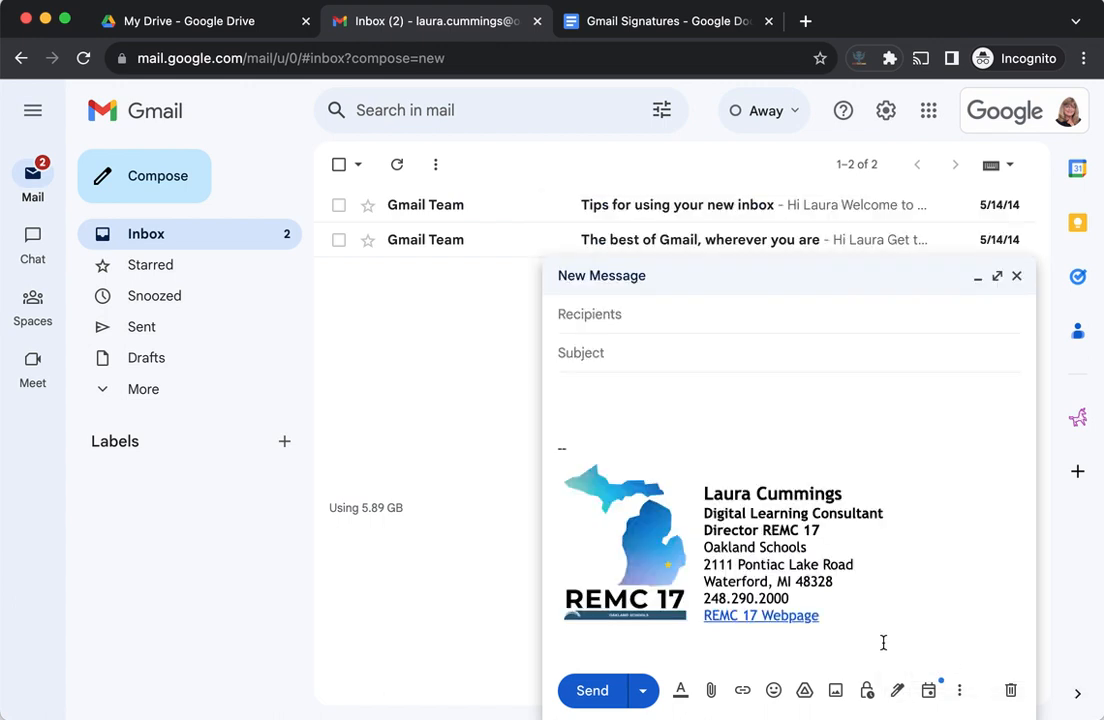
{"action": "mouse_move", "coordinate": [690, 564]}
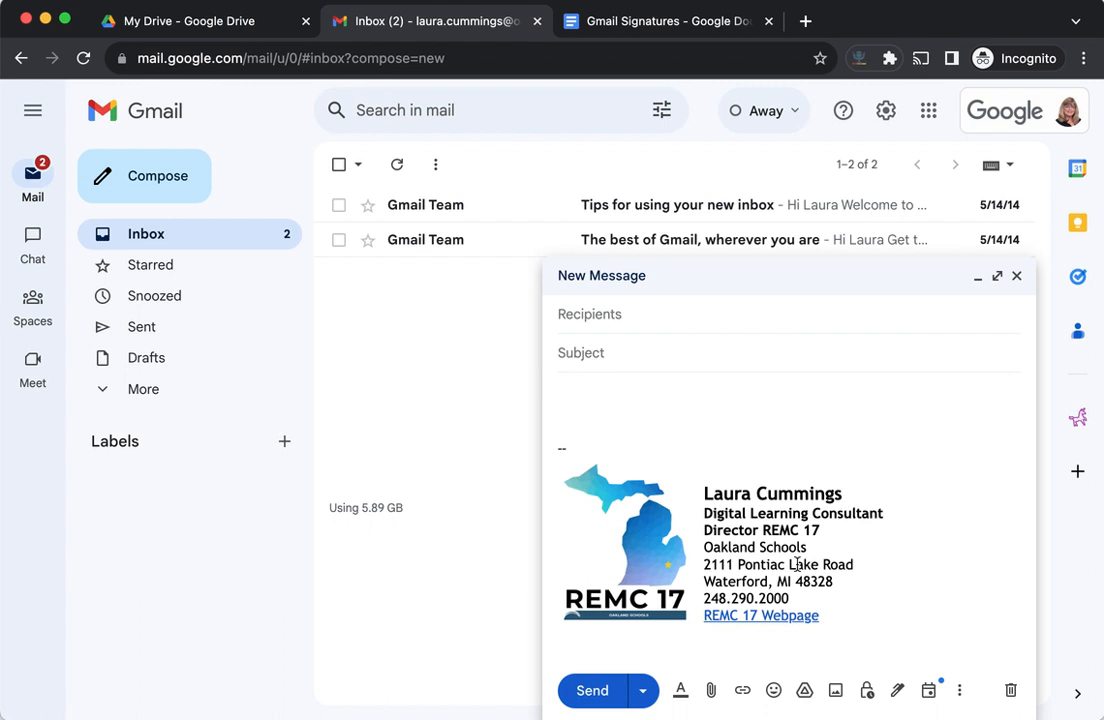
{"action": "mouse_move", "coordinate": [936, 564]}
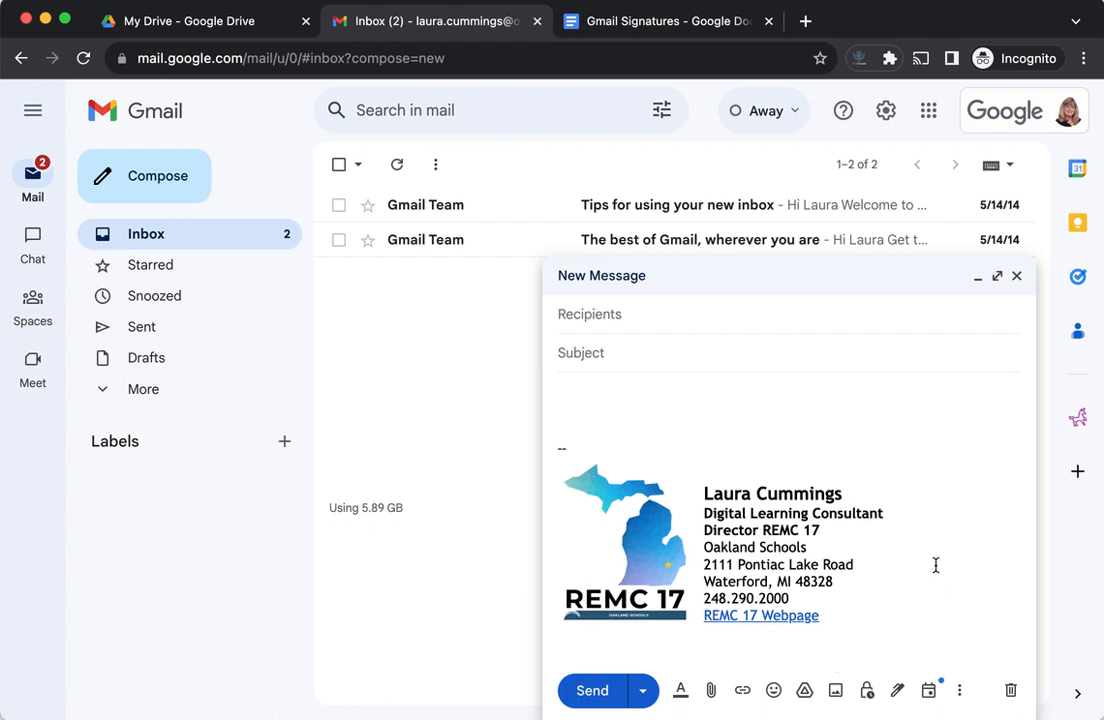
{"action": "mouse_move", "coordinate": [916, 310]}
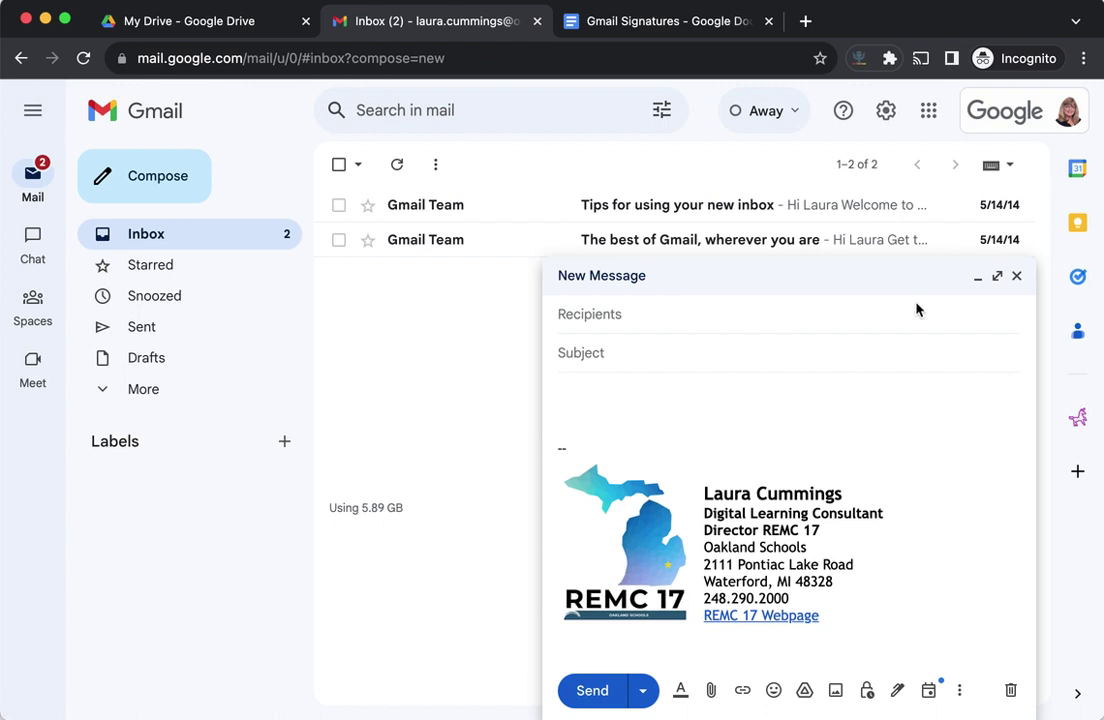
{"action": "mouse_move", "coordinate": [1016, 276]}
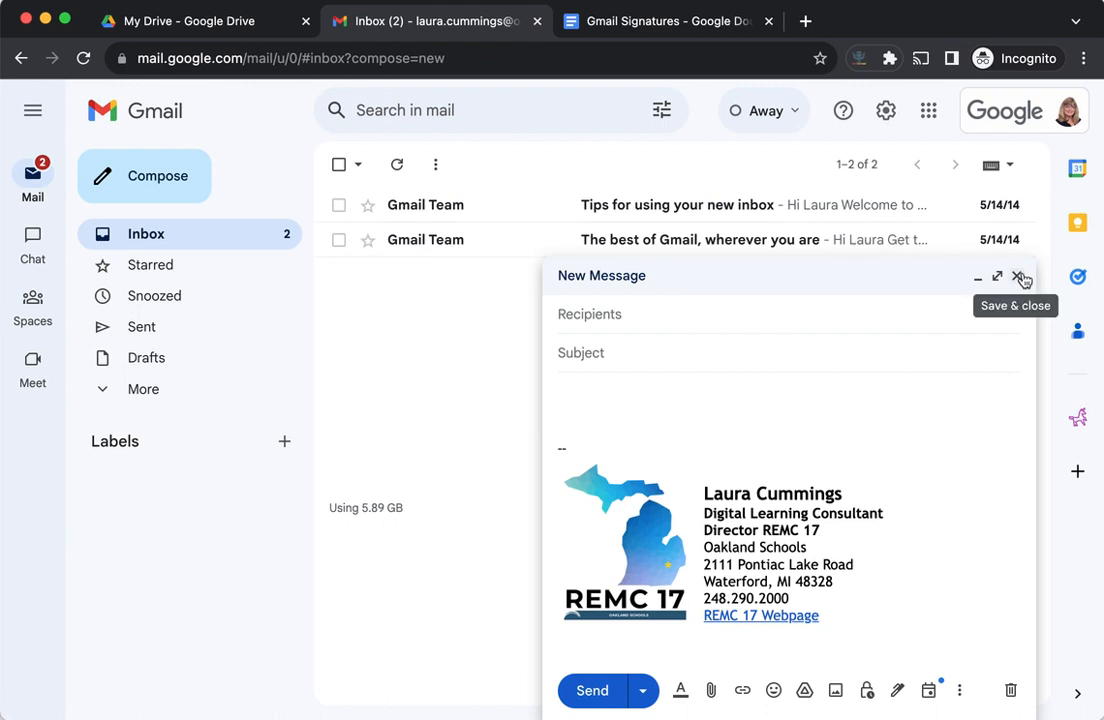